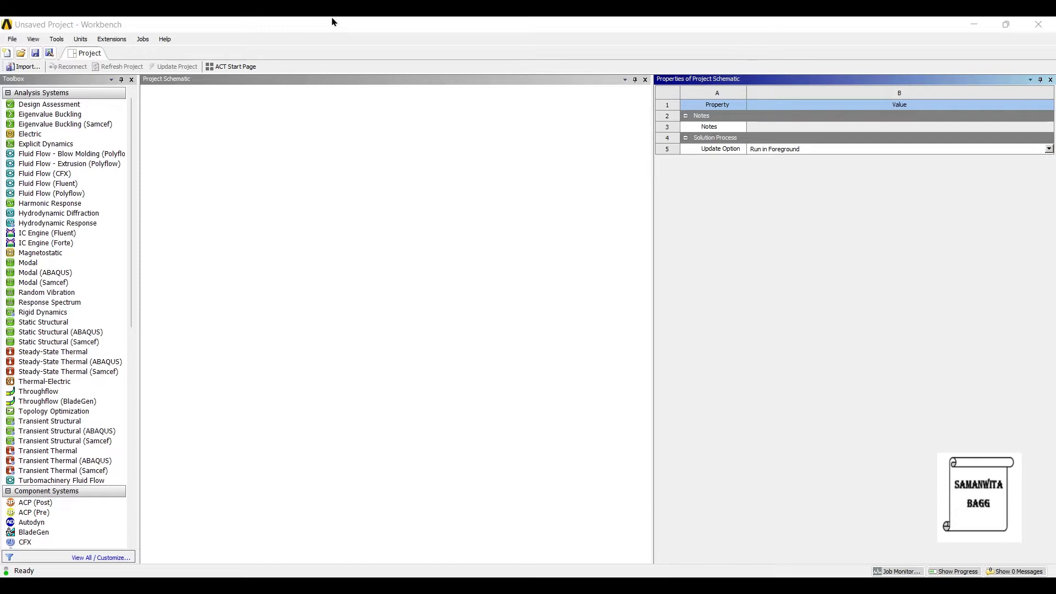
pyautogui.moveTo(726, 55)
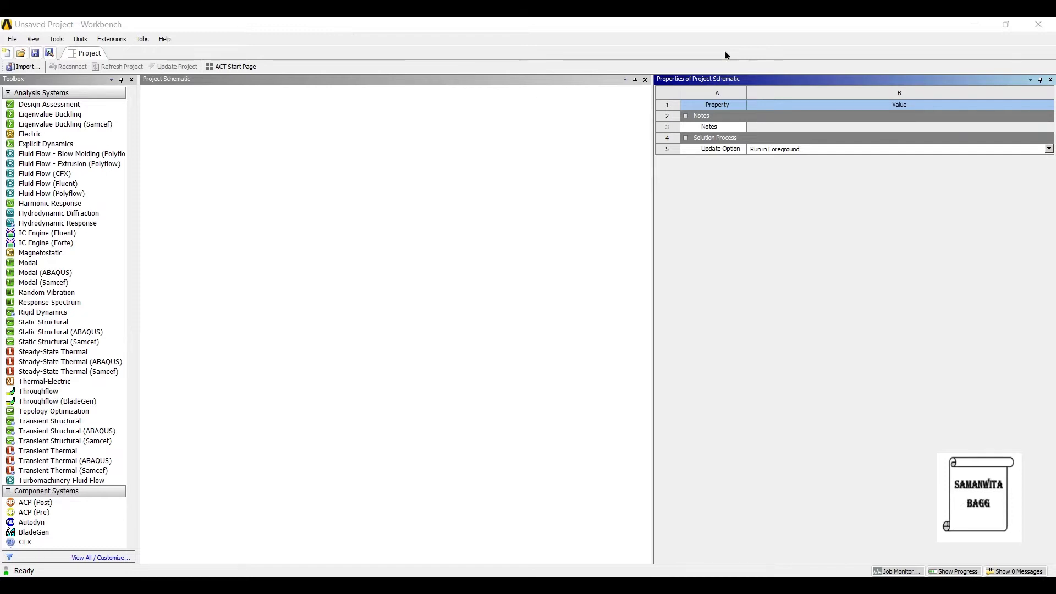
# Add a Transient Thermal system and view Structural Steel's properties in Engineering Data.
pyautogui.click(47, 451)
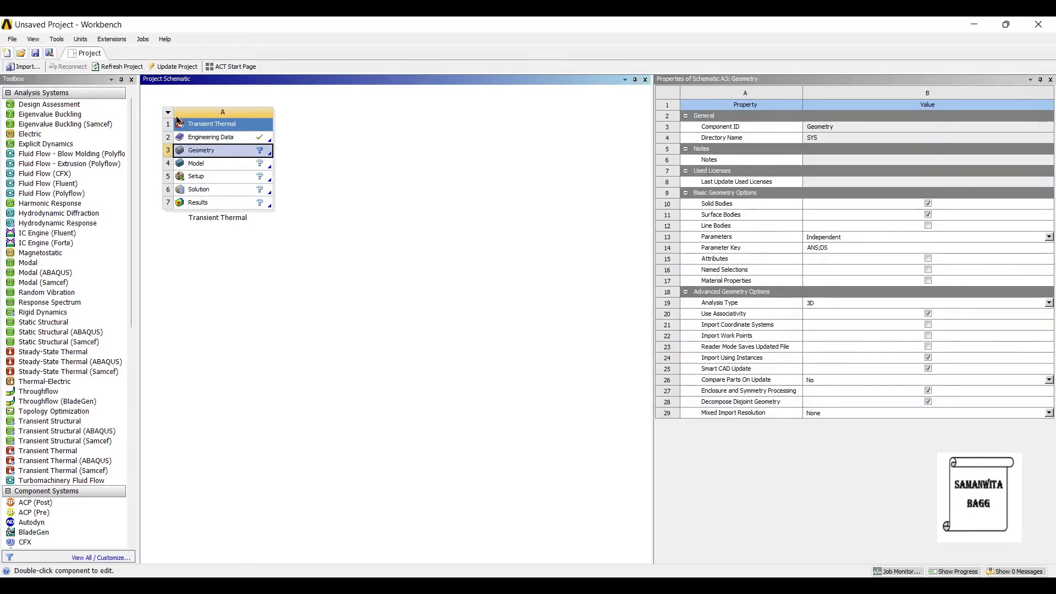
pyautogui.doubleClick(211, 137)
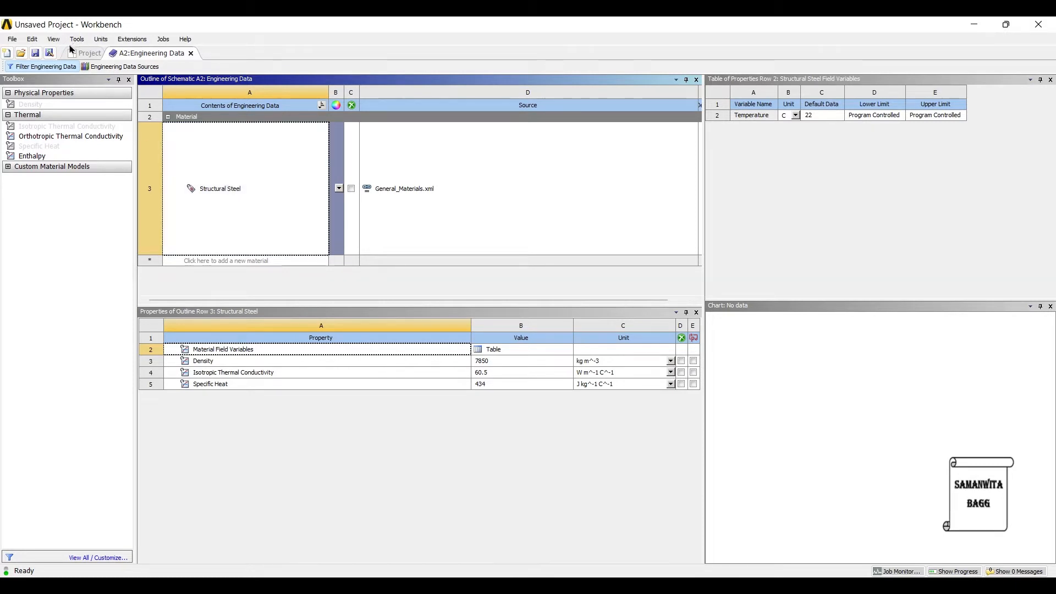
# Back on the Project schematic, bring up the Transient Thermal Geometry cell's context menu.
pyautogui.click(86, 53)
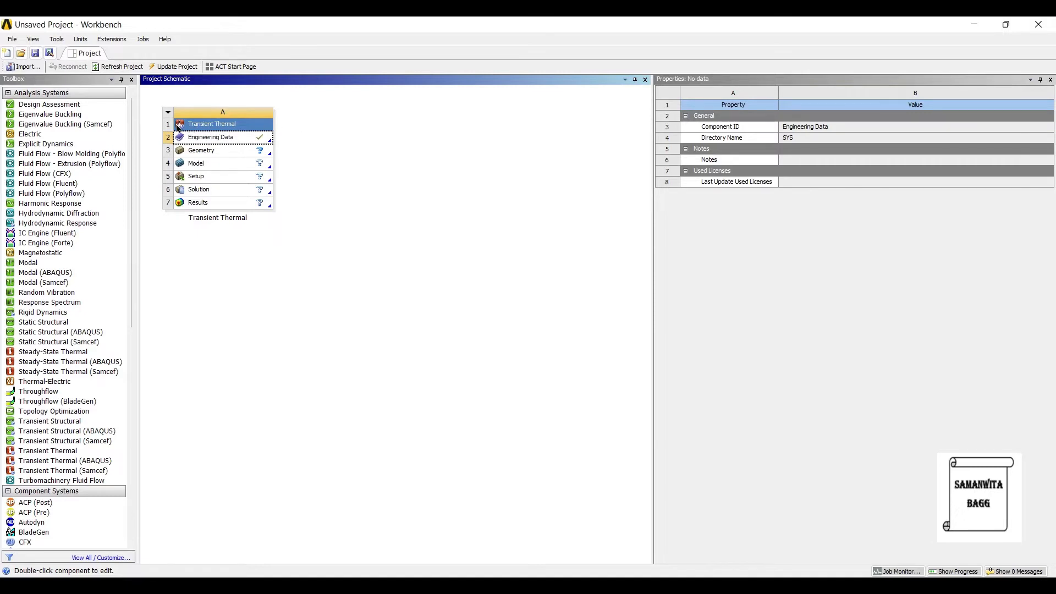
pyautogui.click(207, 150)
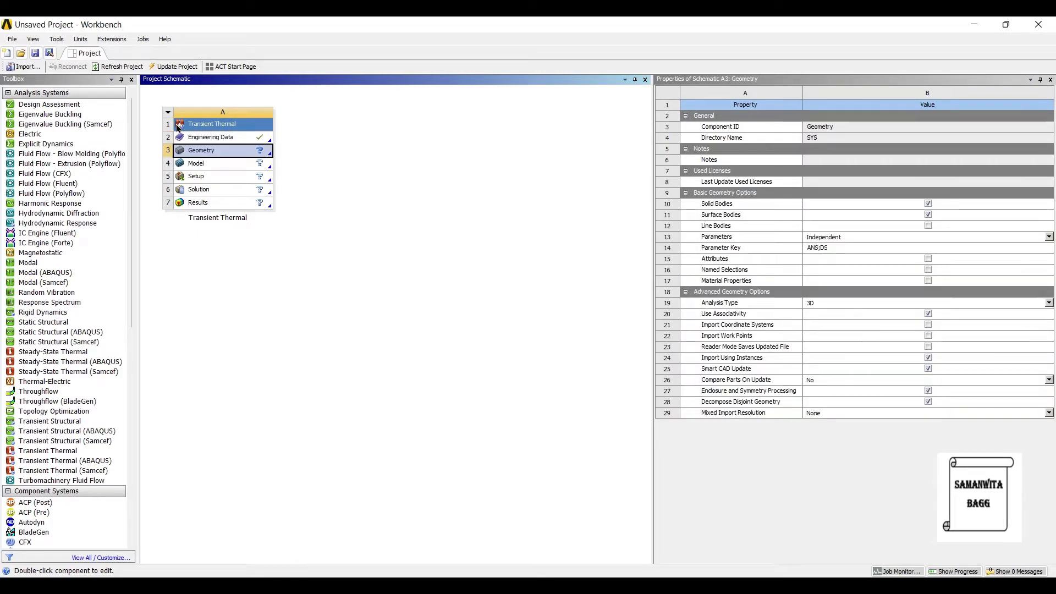
pyautogui.rightClick(201, 150)
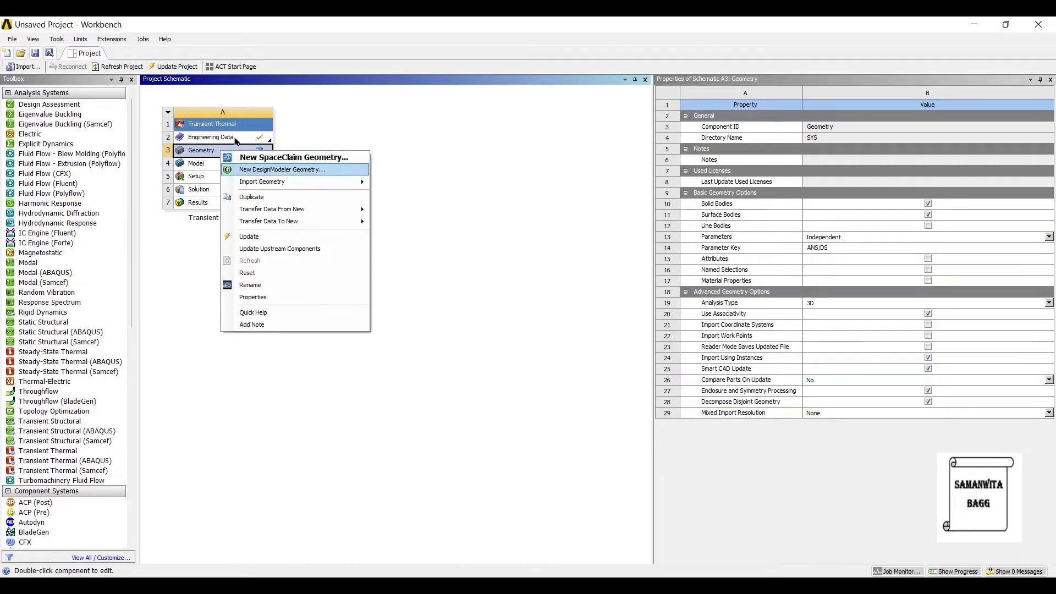
# In new DesignModeler geometry, sketch a 60 mm by 150 mm rectangle on XYPlane.
pyautogui.click(282, 169)
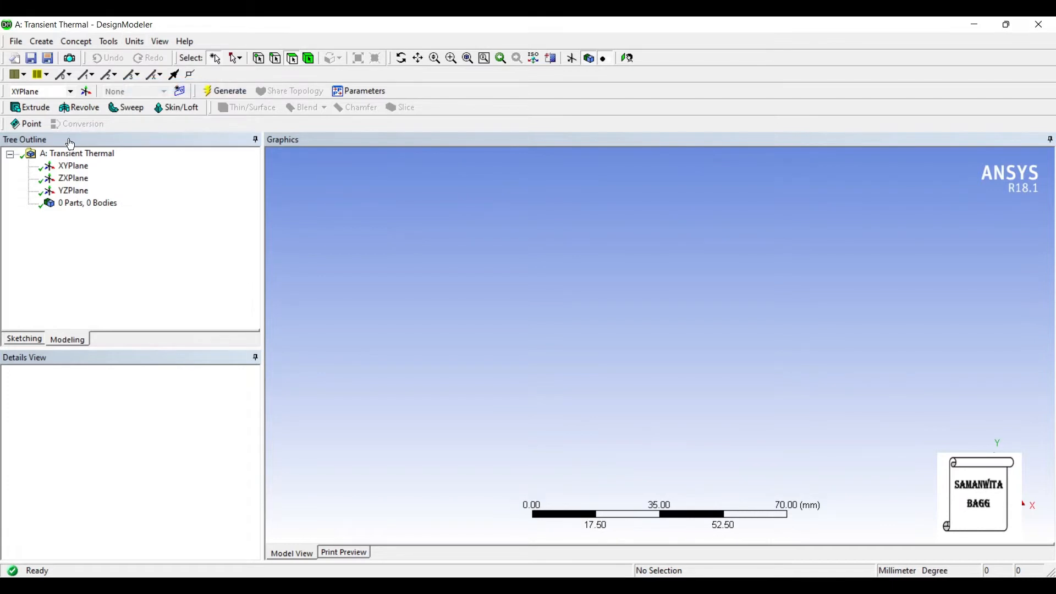
pyautogui.click(72, 165)
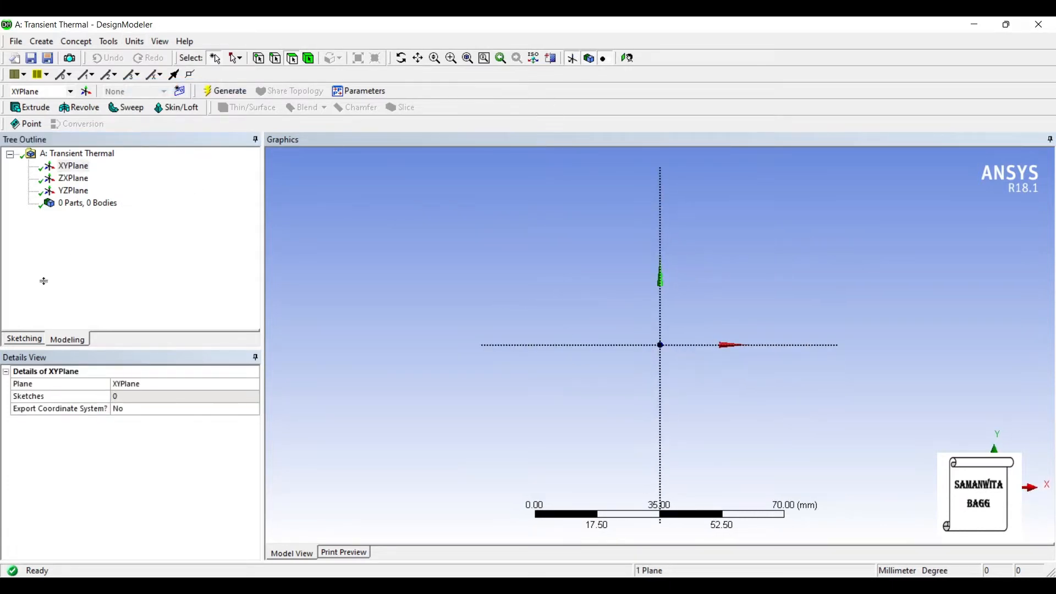
pyautogui.click(24, 339)
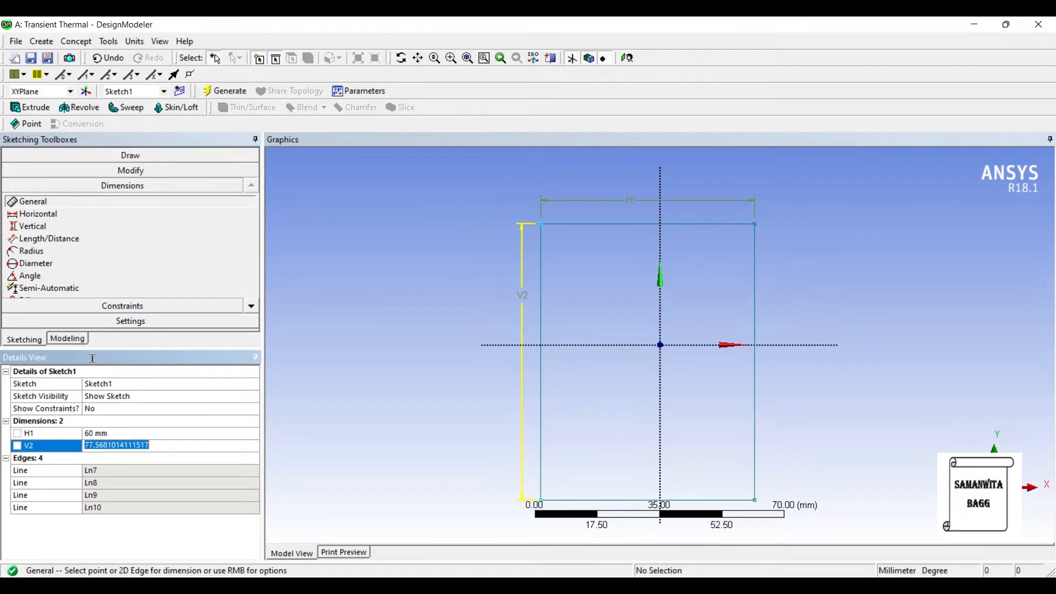
pyautogui.write('150 mm')
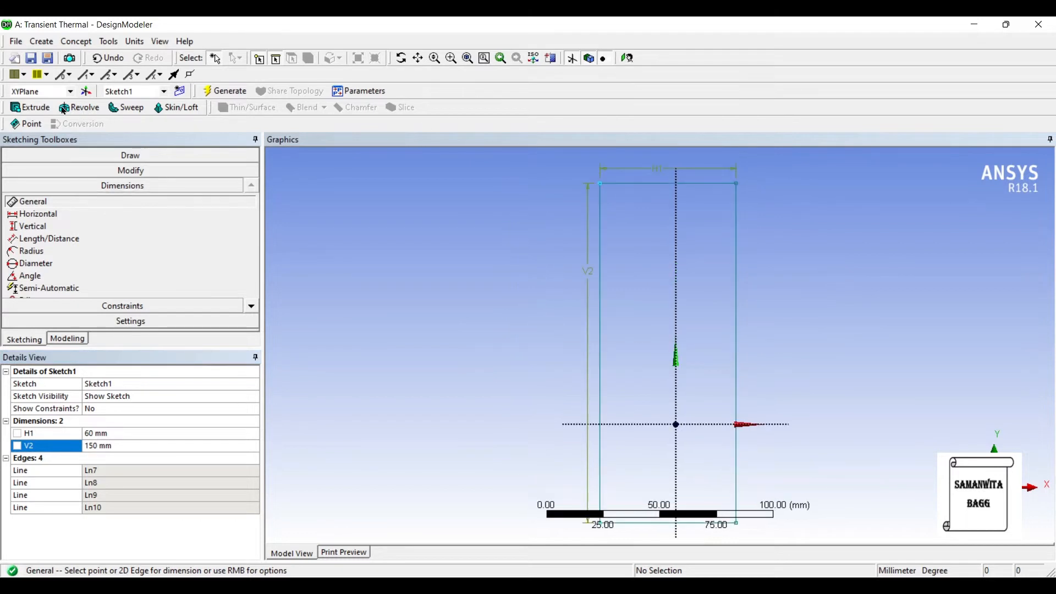
# Extrude the rectangle sketch 30 mm and generate the solid block.
pyautogui.click(29, 107)
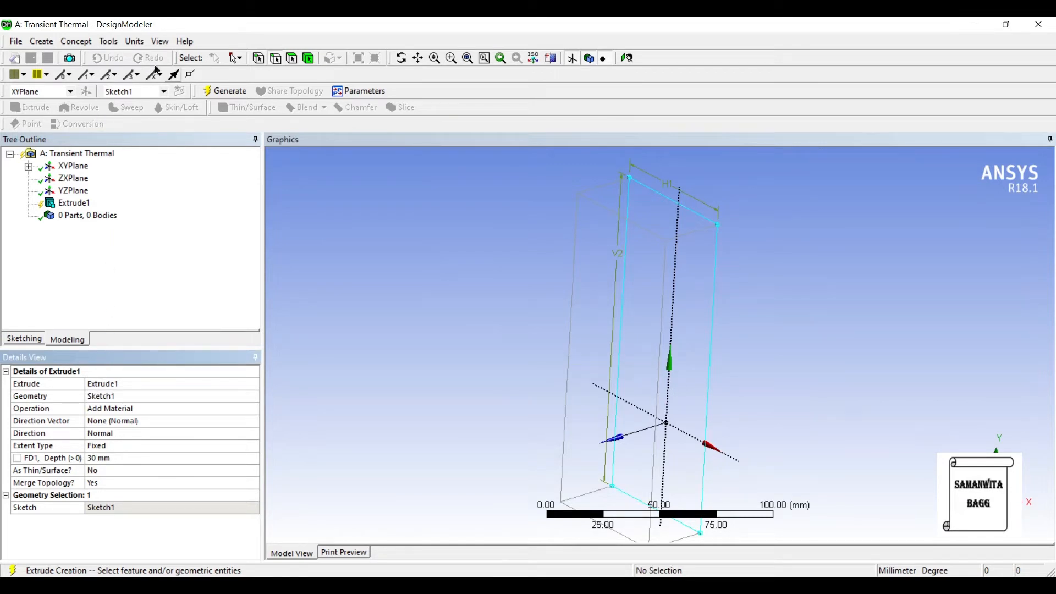
pyautogui.click(229, 91)
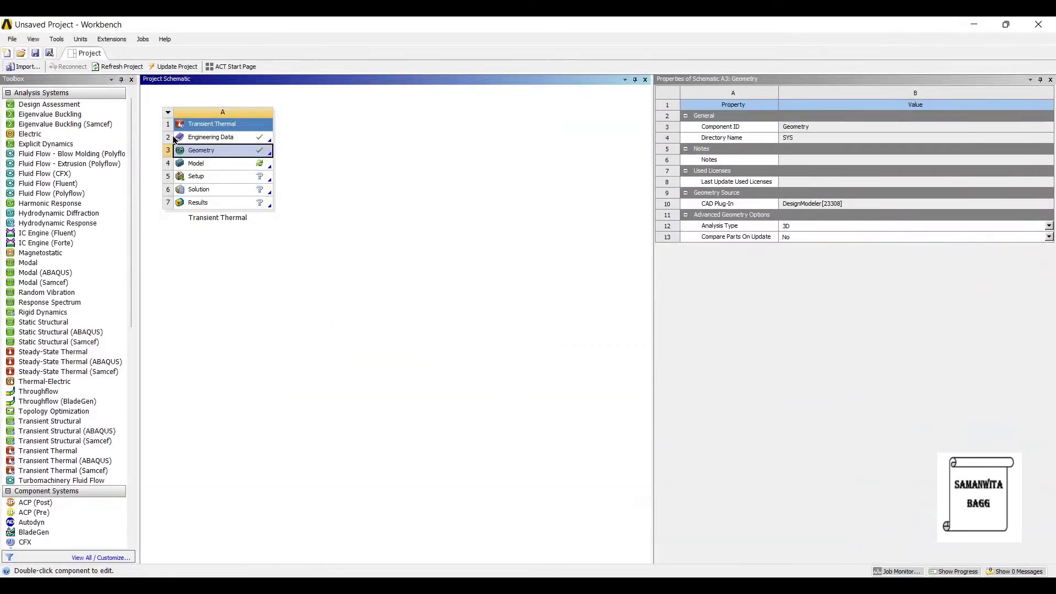
# Launch Mechanical from the Model cell to show the block and Transient Thermal tree.
pyautogui.doubleClick(197, 163)
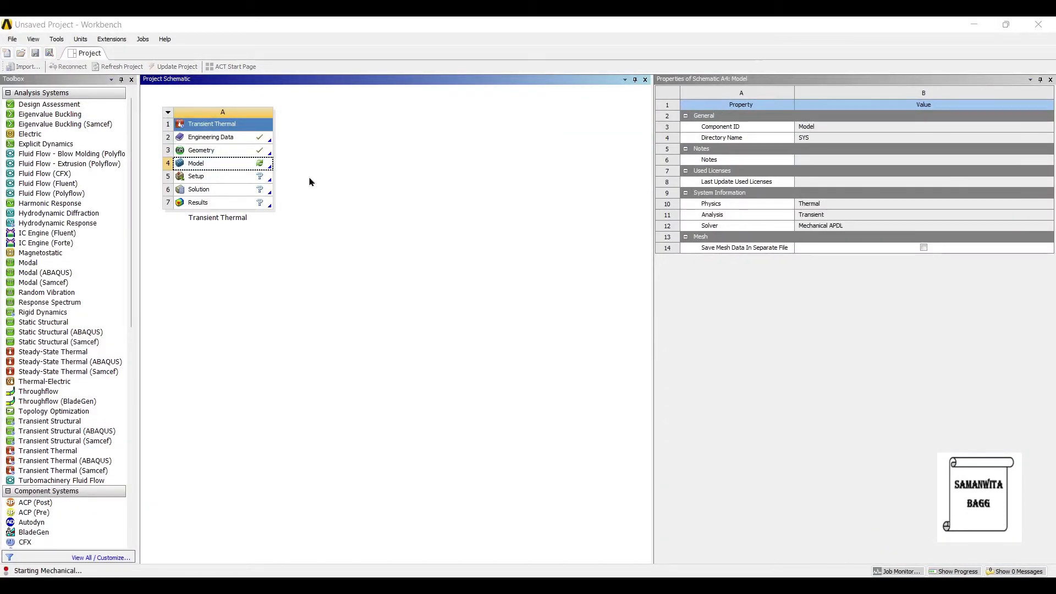
pyautogui.doubleClick(196, 164)
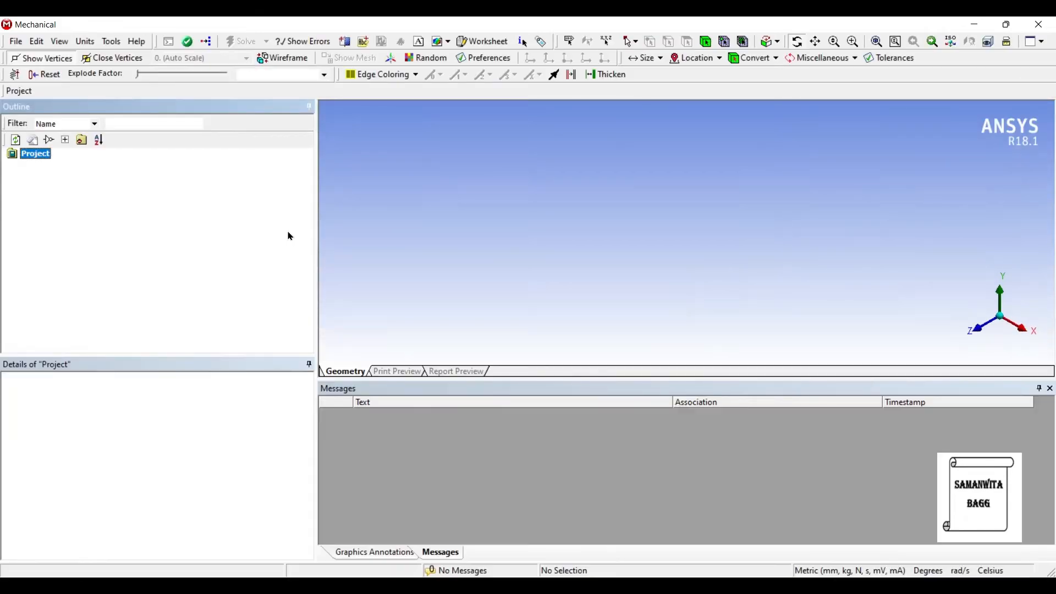
pyautogui.click(35, 154)
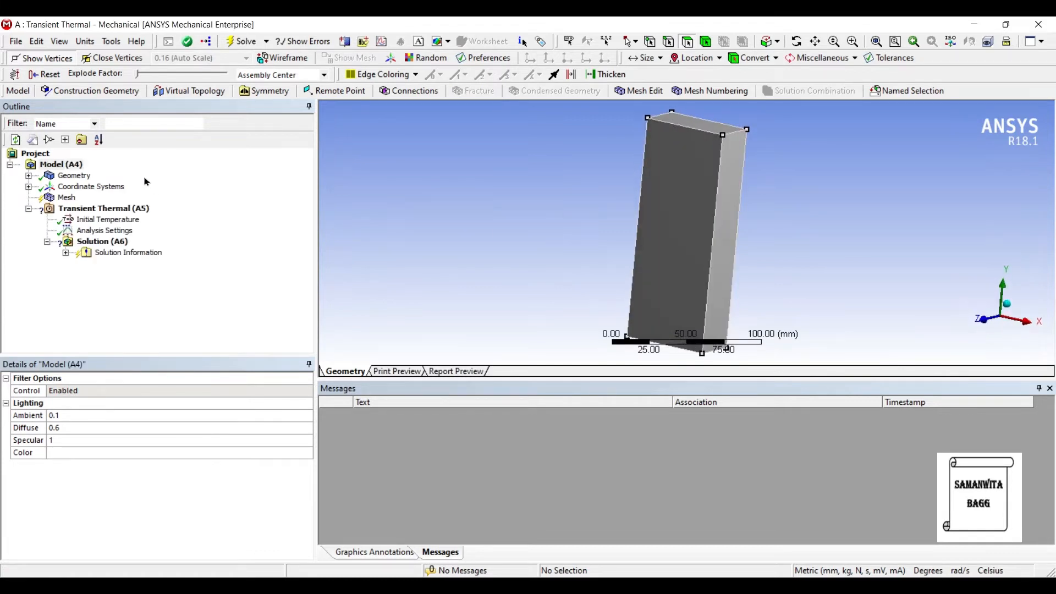
# Set the mesh Relevance Center to Fine and generate the block mesh.
pyautogui.click(66, 196)
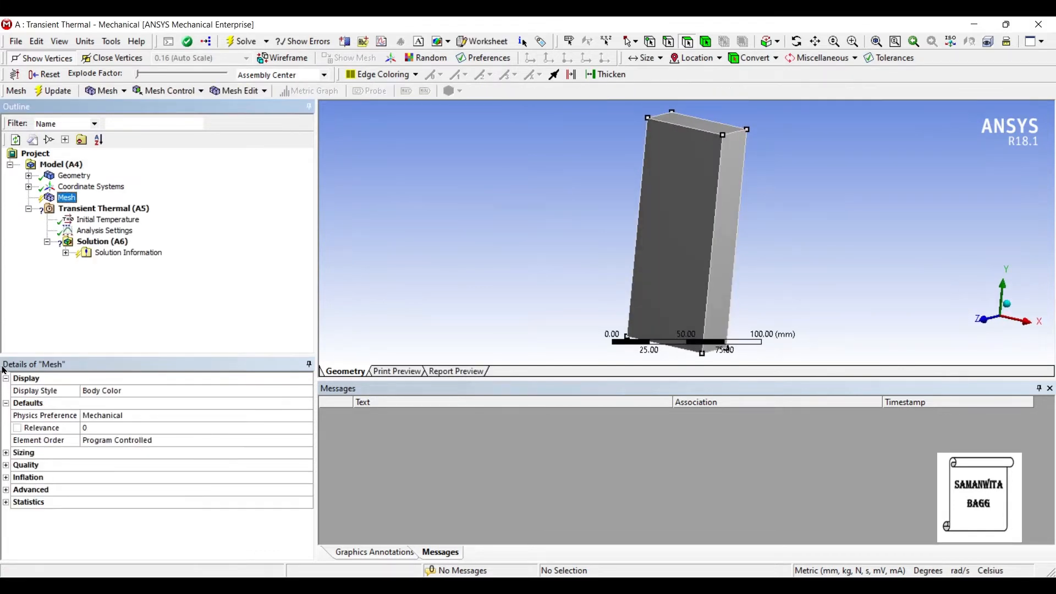
pyautogui.click(8, 452)
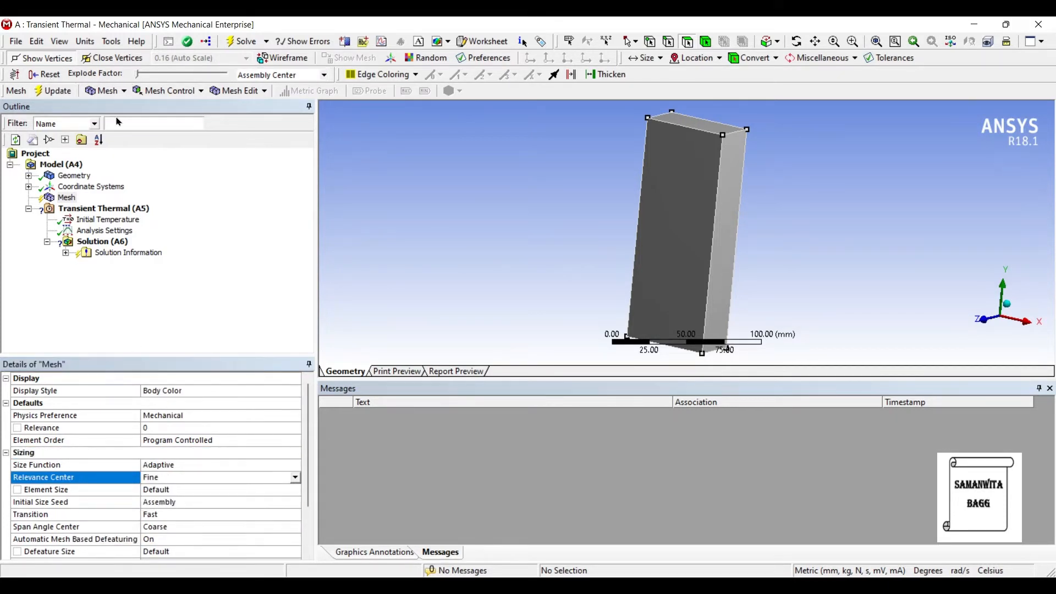
pyautogui.click(52, 90)
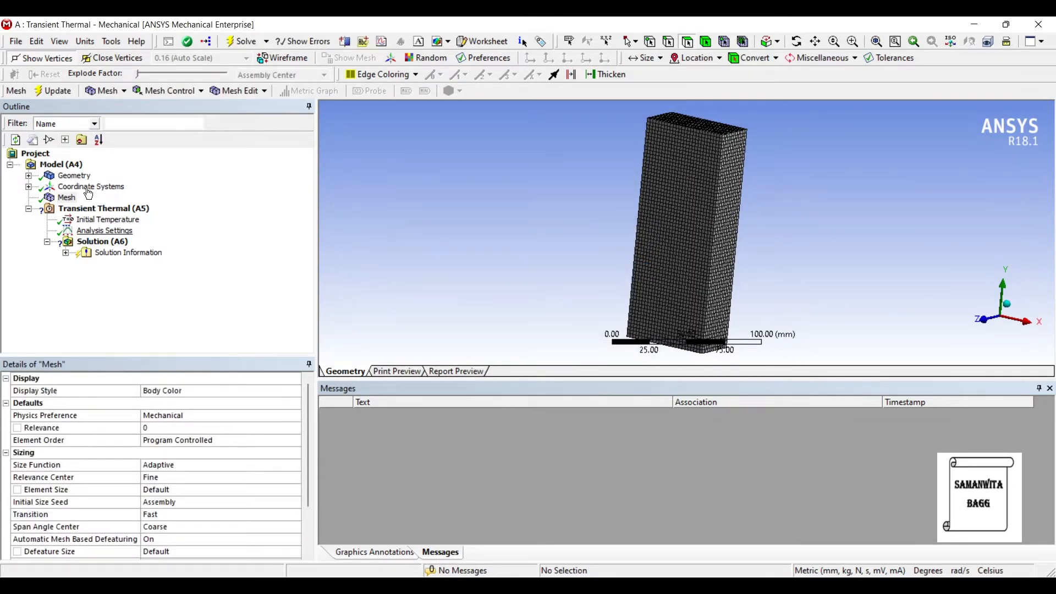
# Apply convection to the block body with film coefficient 35 and 22 °C ambient.
pyautogui.rightClick(105, 230)
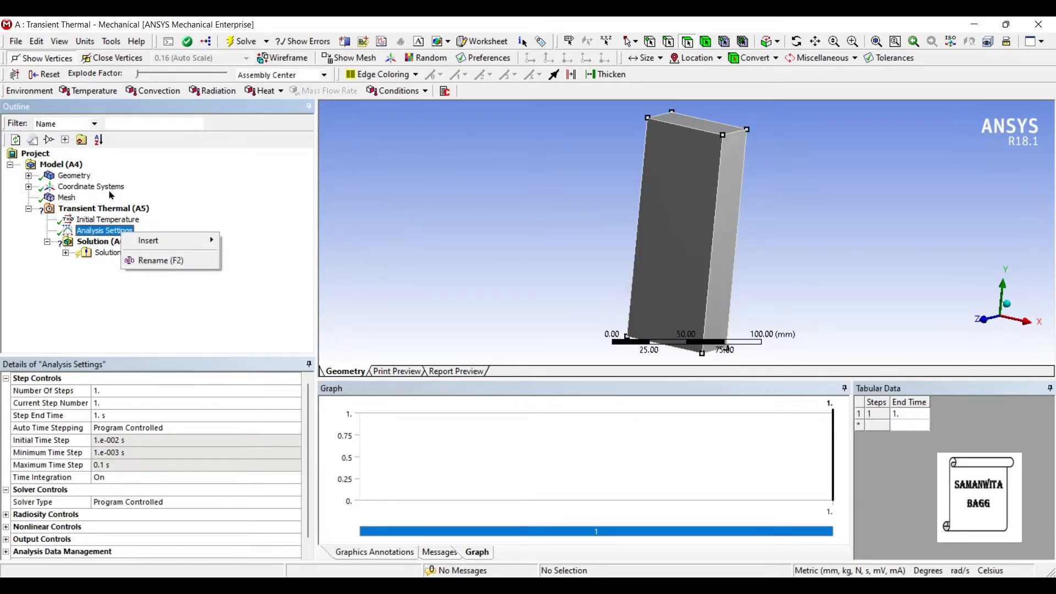
pyautogui.click(147, 240)
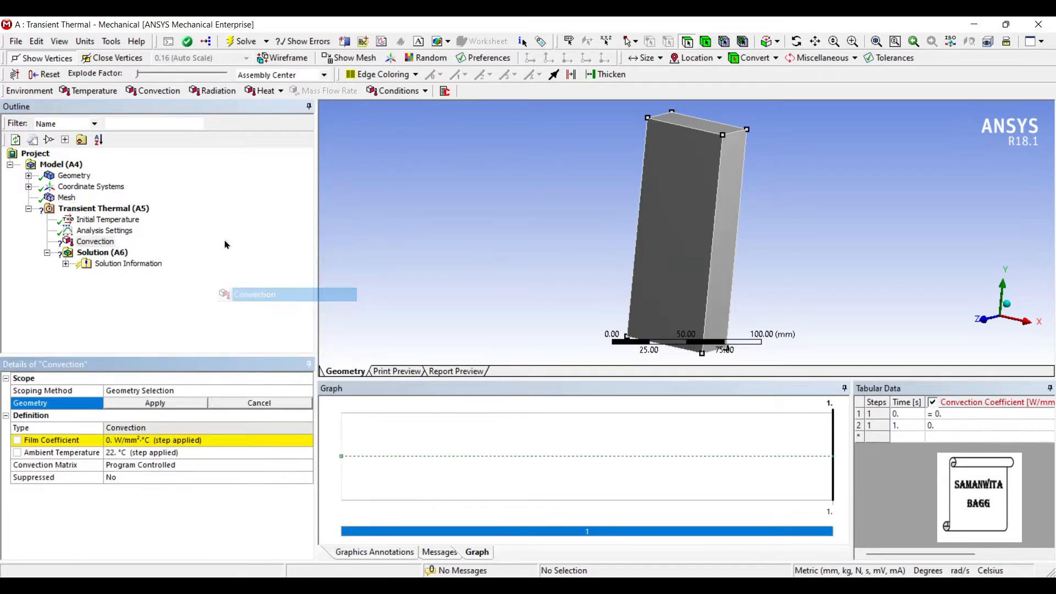
pyautogui.click(695, 218)
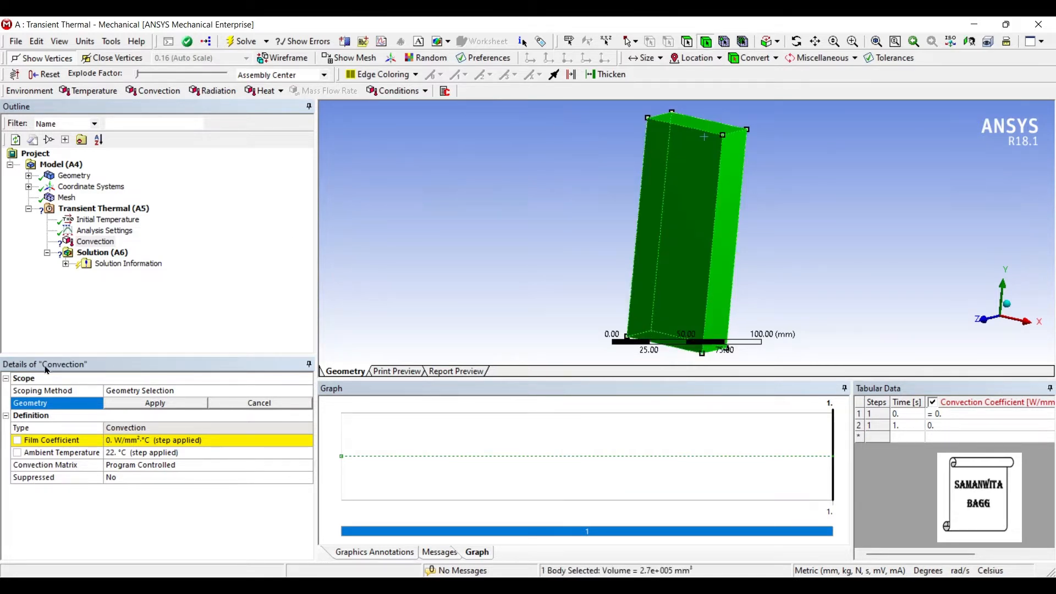
pyautogui.click(155, 403)
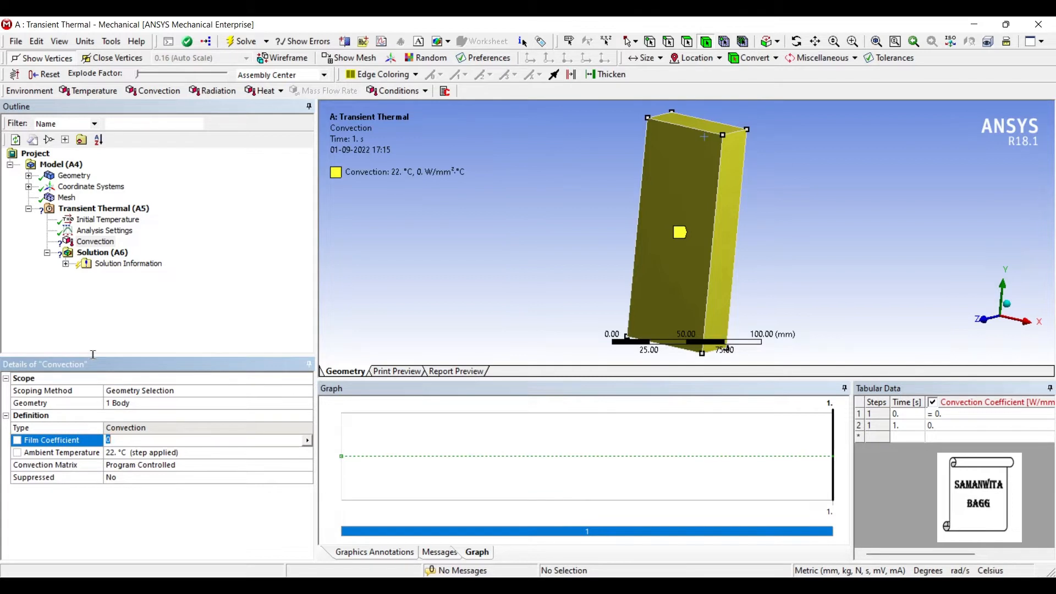
pyautogui.write('35. W/mm²·°C (step applied')
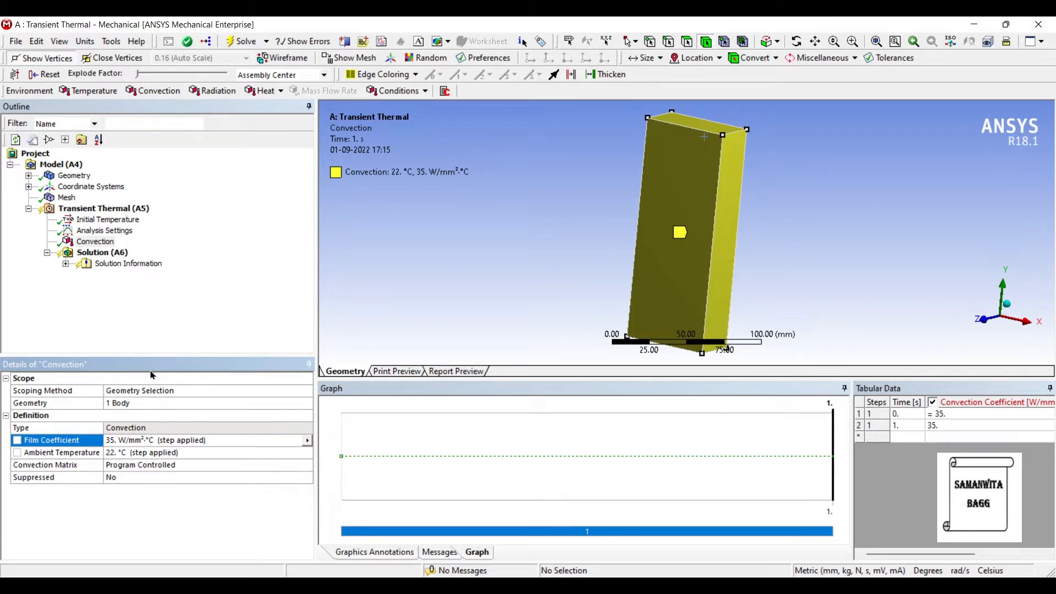
pyautogui.moveTo(115, 372)
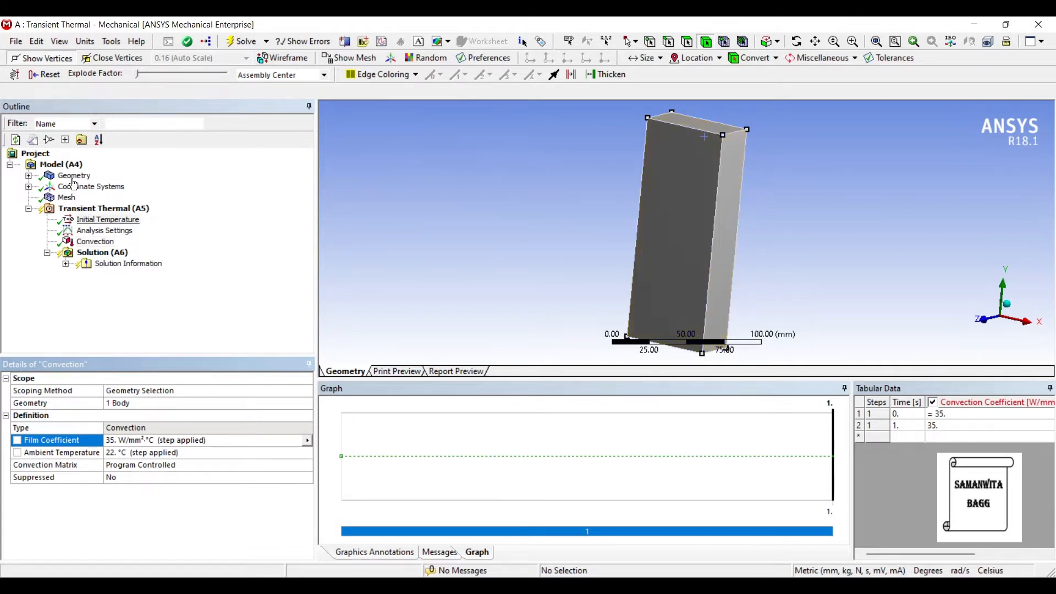
# Set initial temperature to -20 °C and Number Of Steps to 10.
pyautogui.click(108, 219)
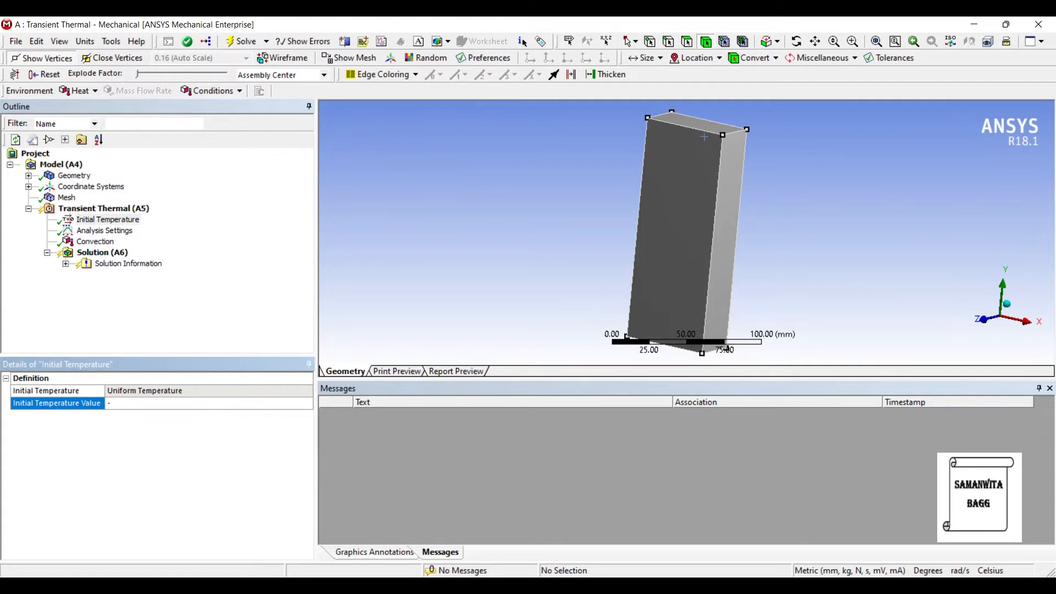
pyautogui.write('-20. °C')
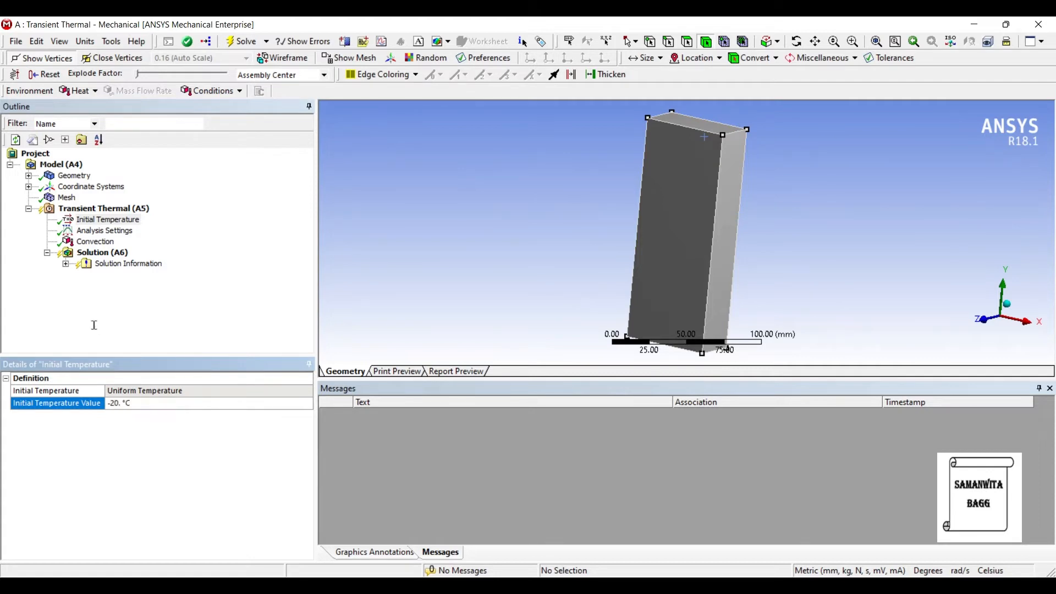
pyautogui.moveTo(168, 213)
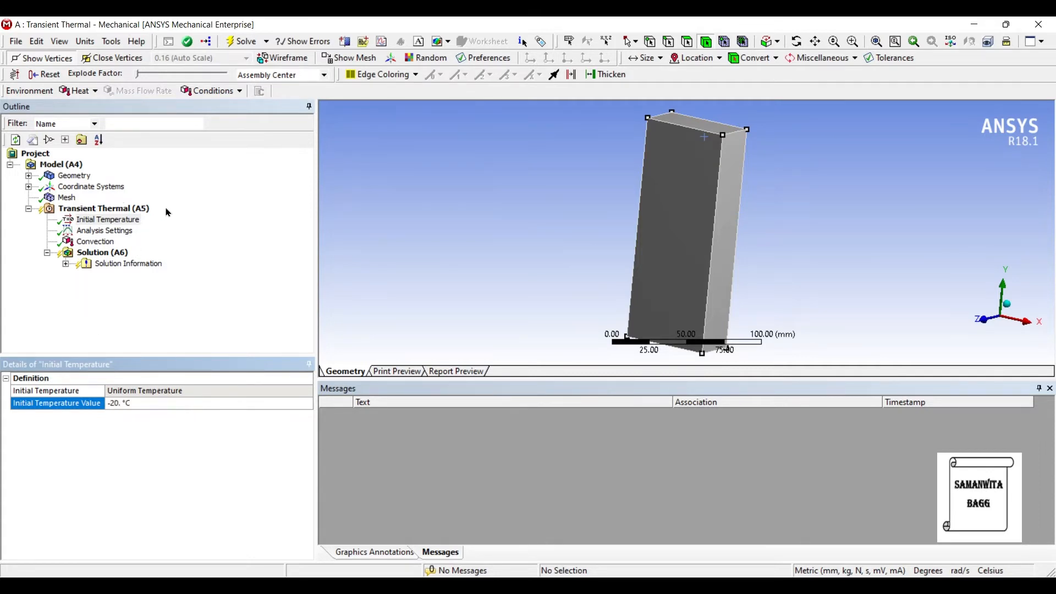
pyautogui.moveTo(204, 191)
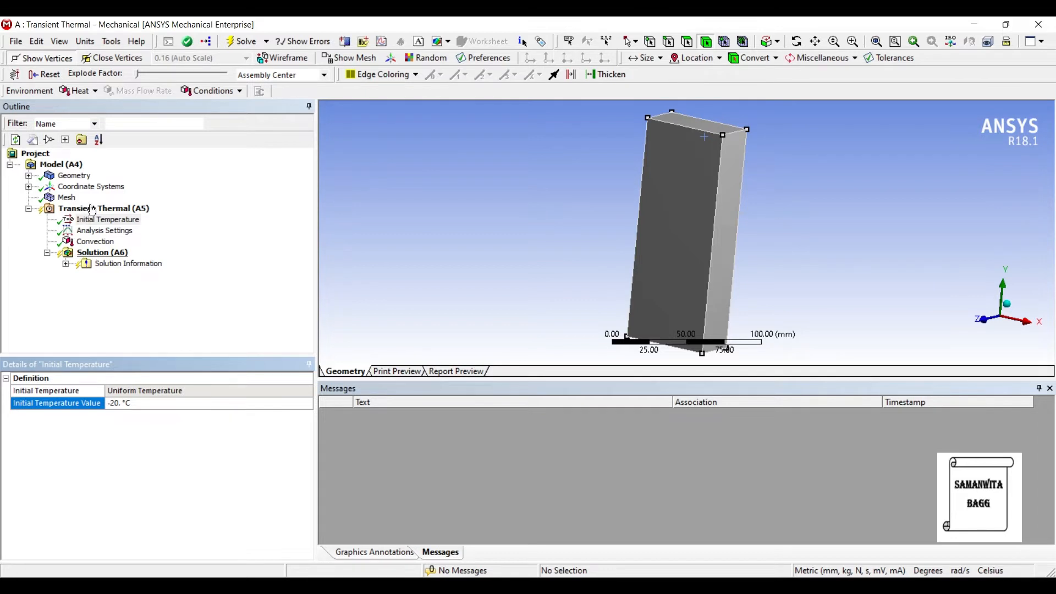
pyautogui.click(104, 230)
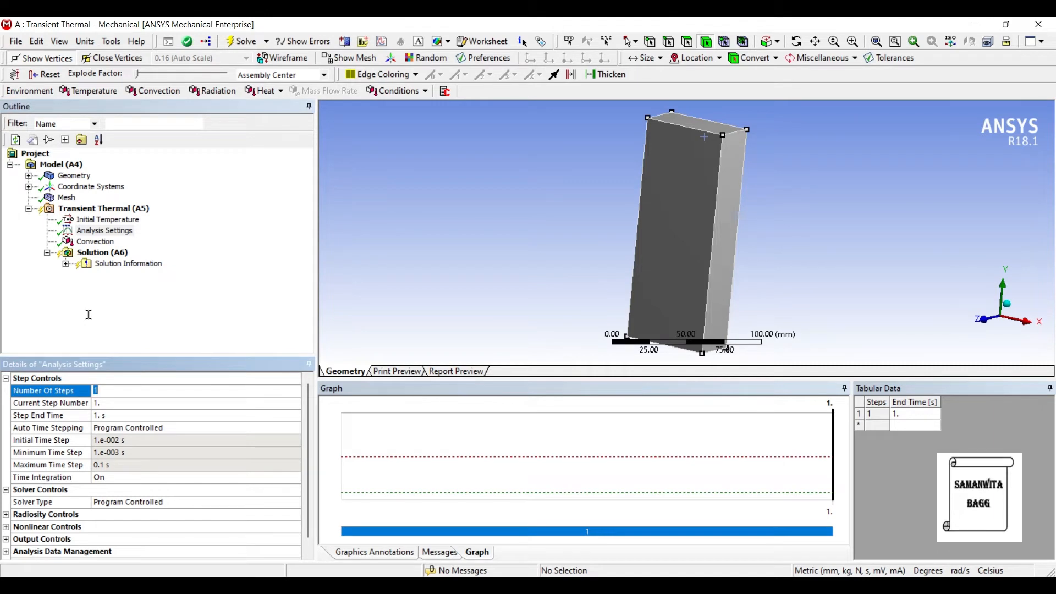
pyautogui.write('10.')
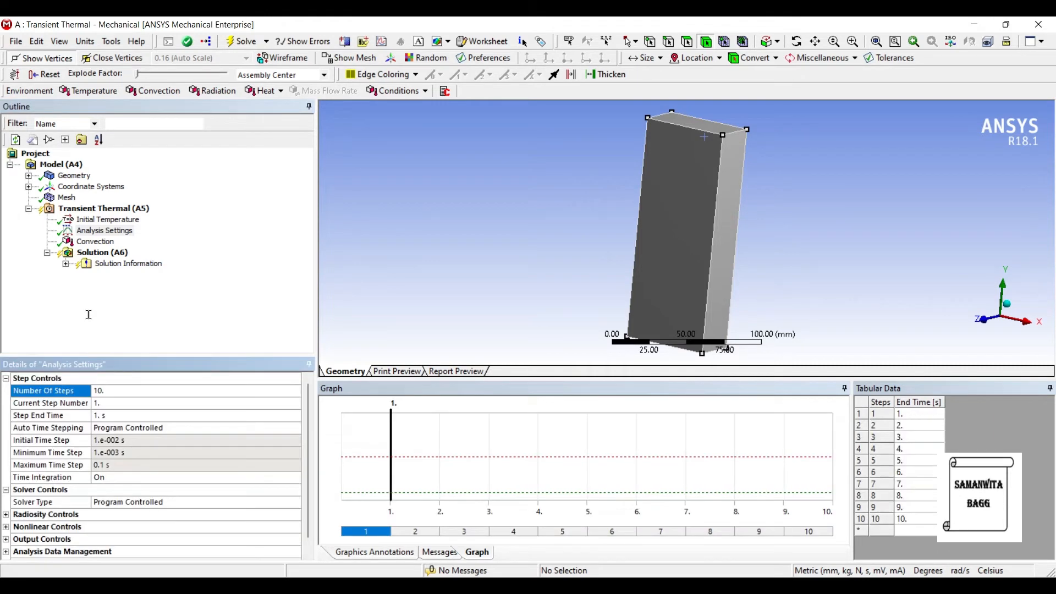
pyautogui.click(101, 252)
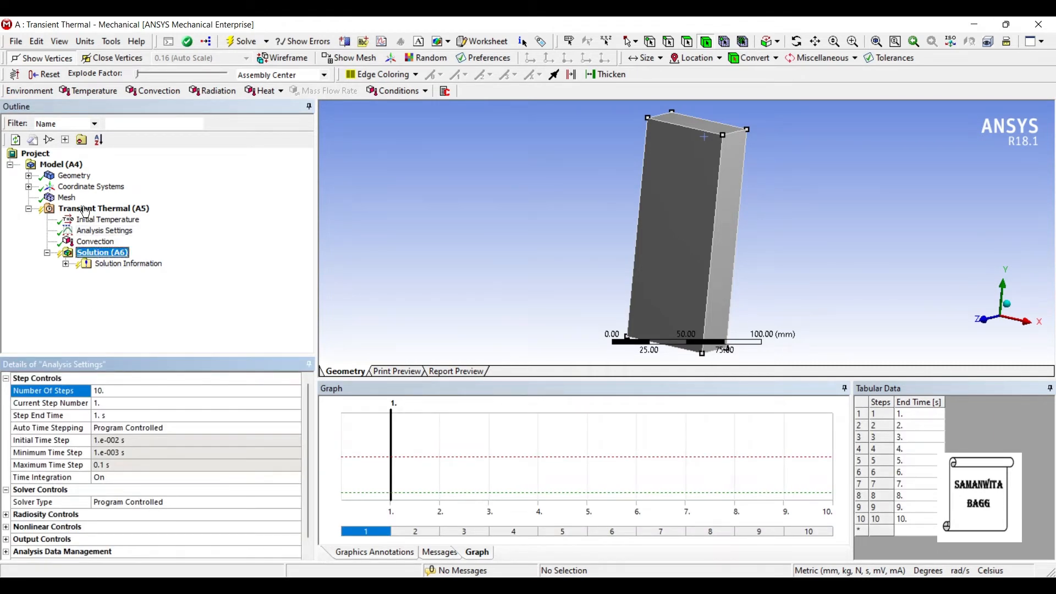
# Insert a Temperature result under Solution (A6) and solve the analysis.
pyautogui.rightClick(101, 251)
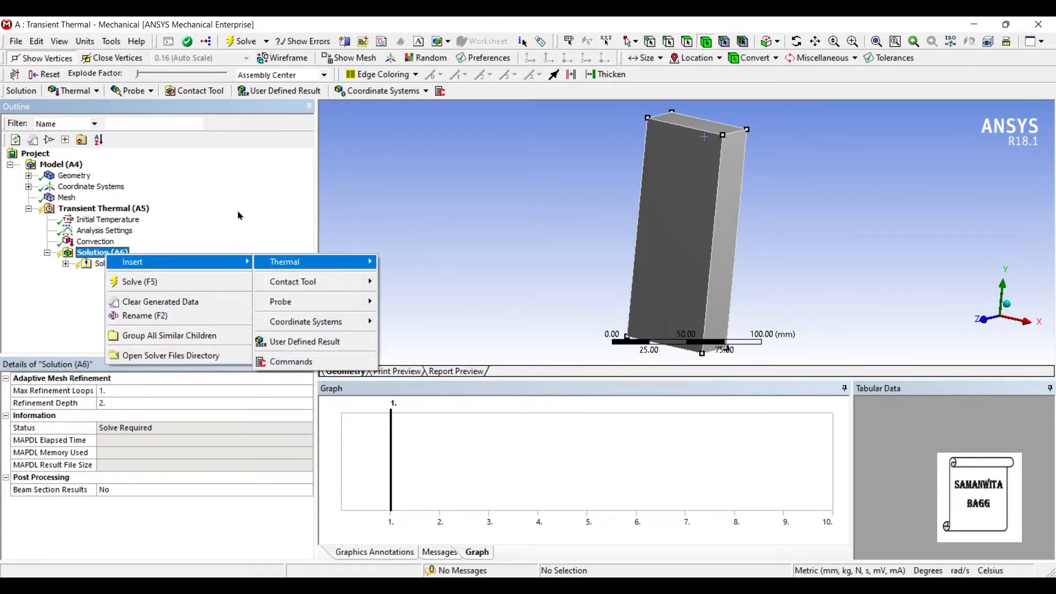
pyautogui.click(284, 262)
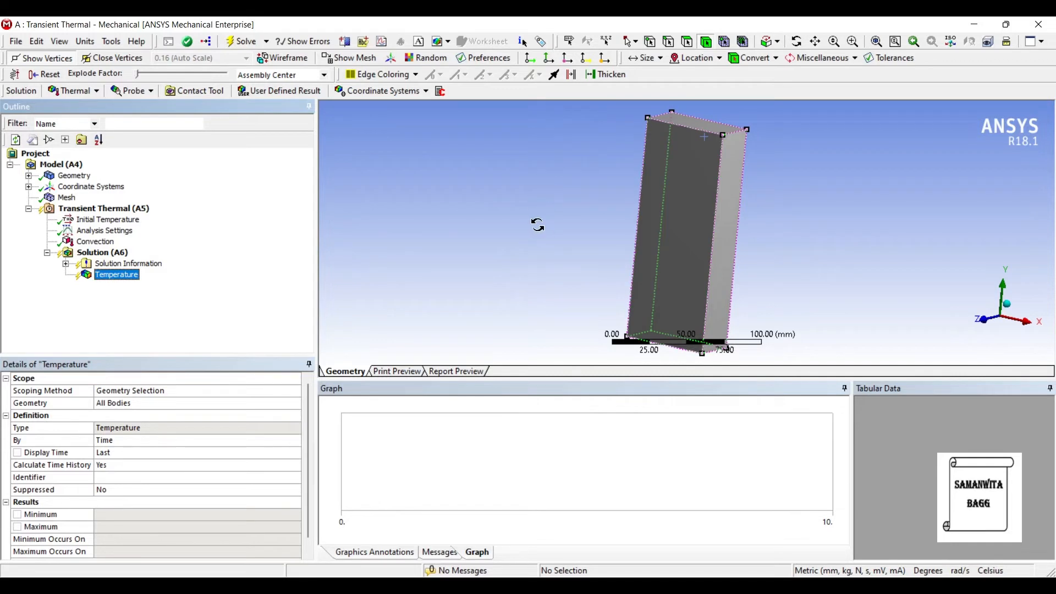
pyautogui.click(102, 252)
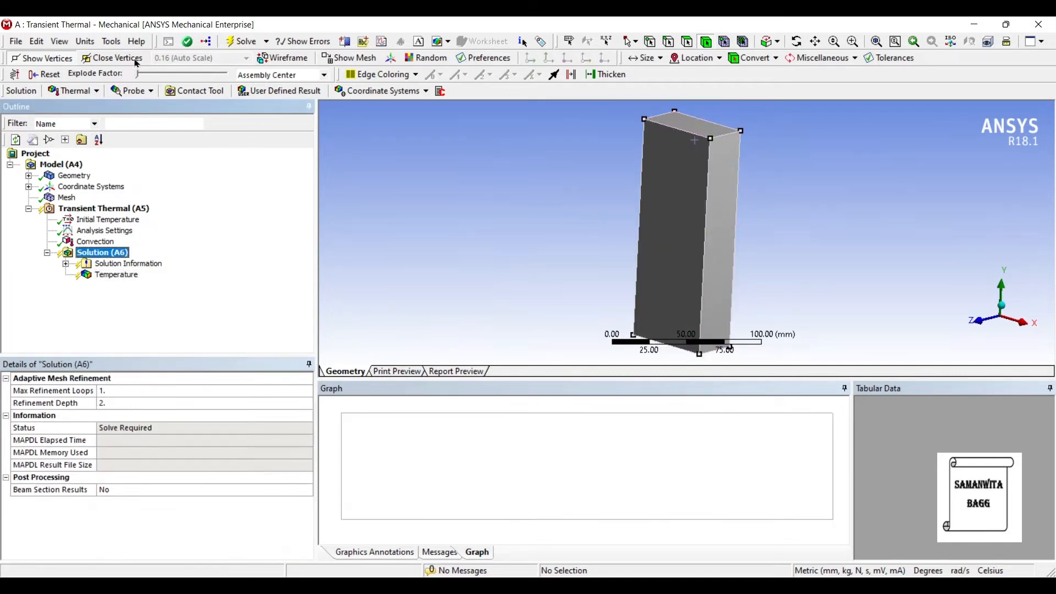
pyautogui.click(238, 41)
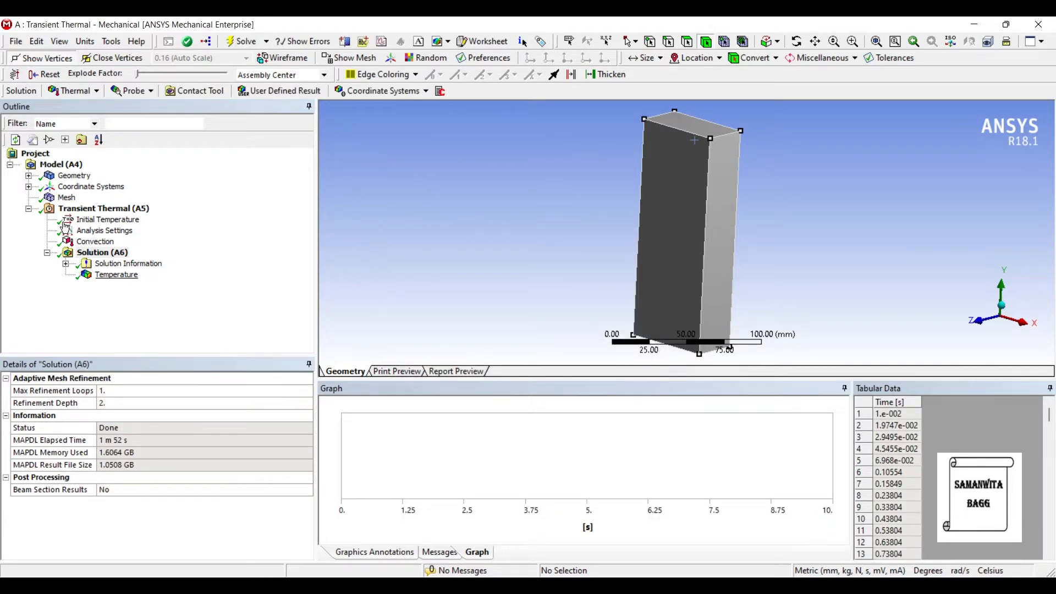
# Review the temperature contour, 15.915–22 °C, and its 10 s history table.
pyautogui.click(116, 275)
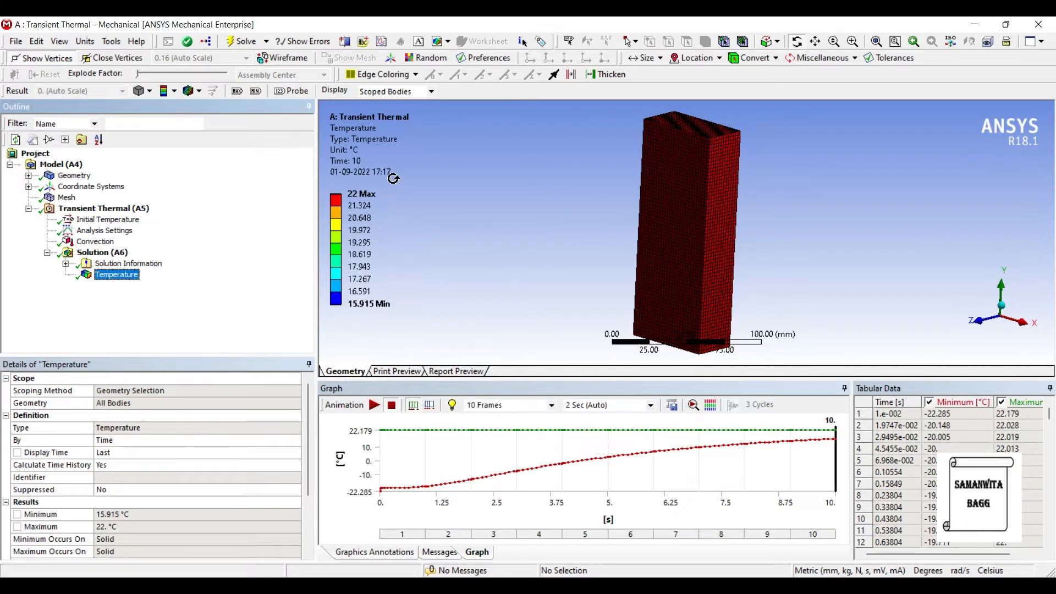
pyautogui.moveTo(803, 371)
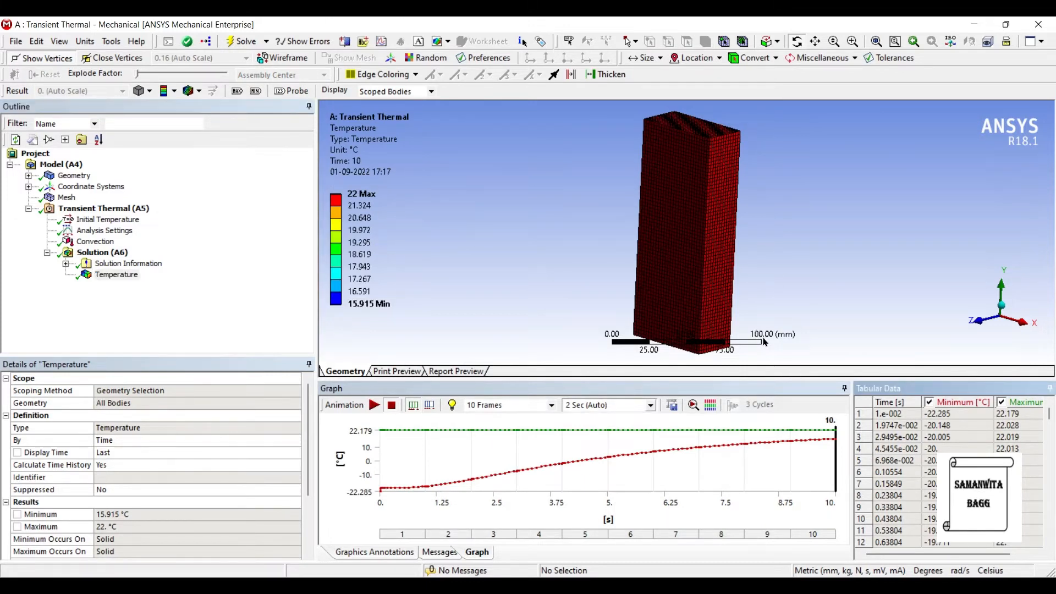
pyautogui.moveTo(772, 340)
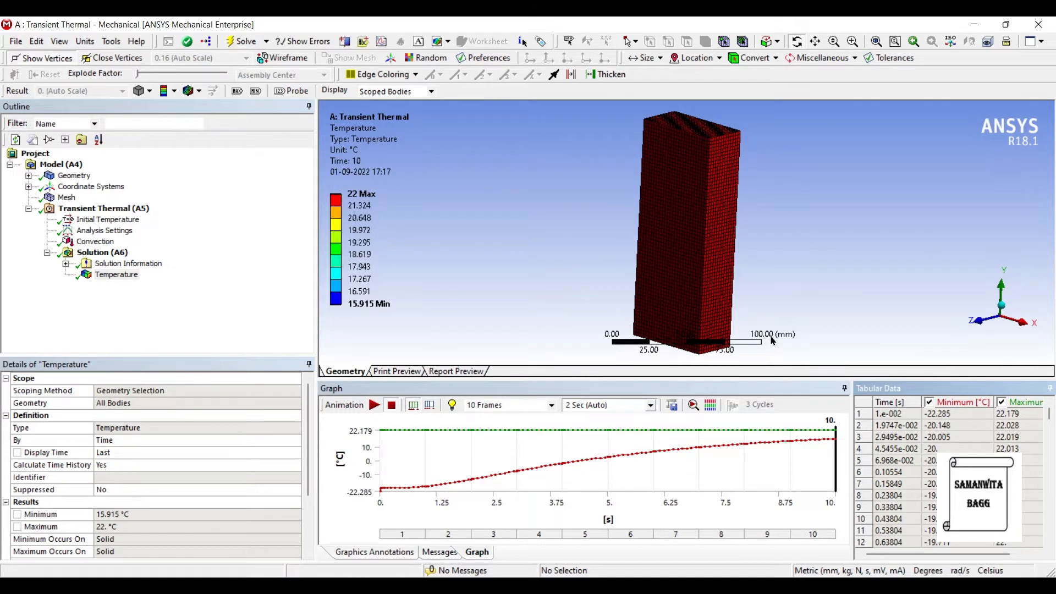
pyautogui.scroll(-3)
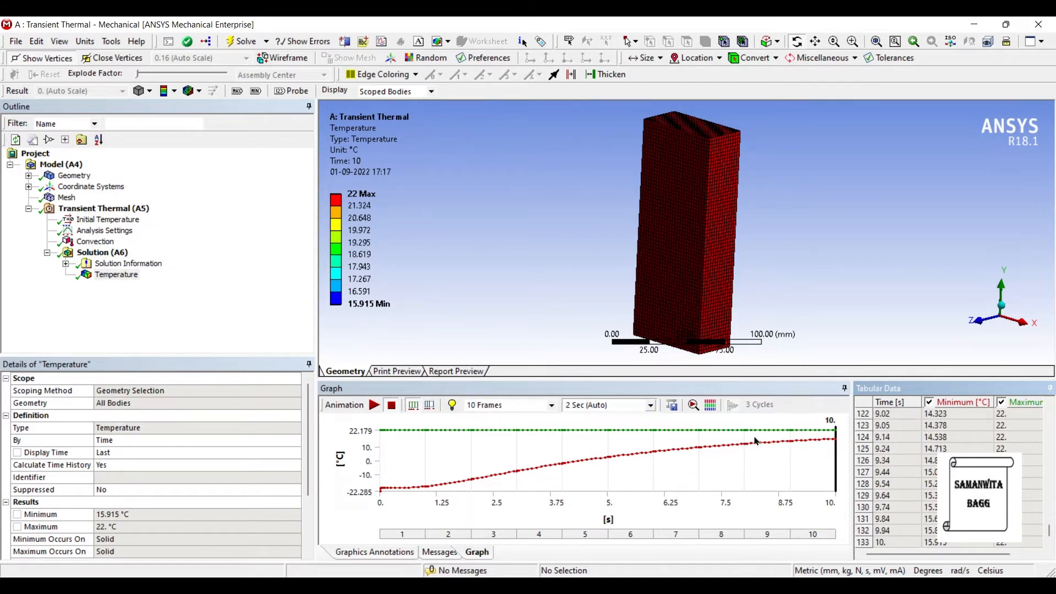
pyautogui.moveTo(822, 406)
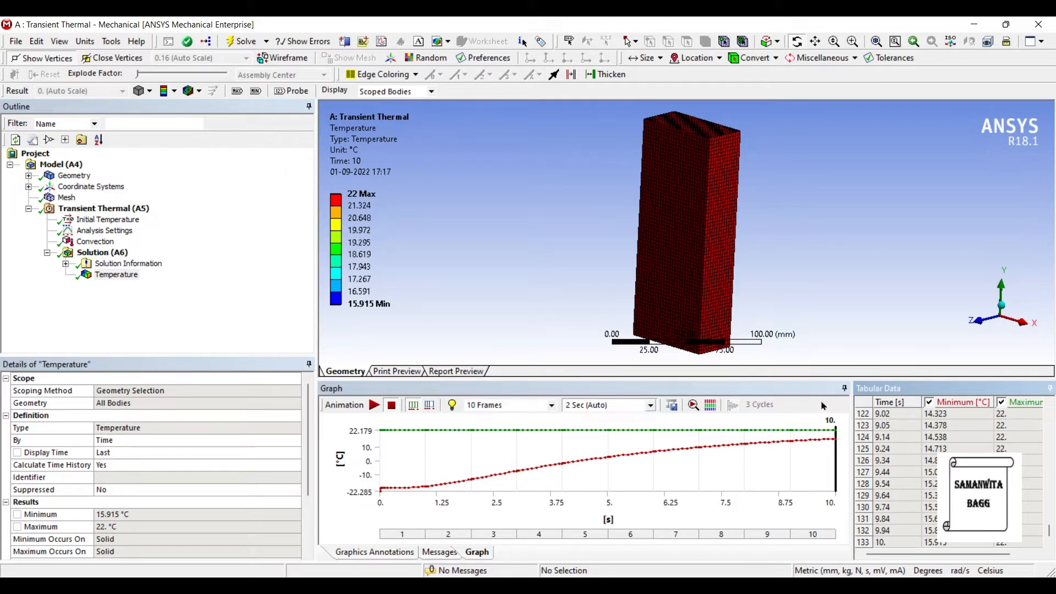
pyautogui.moveTo(729, 389)
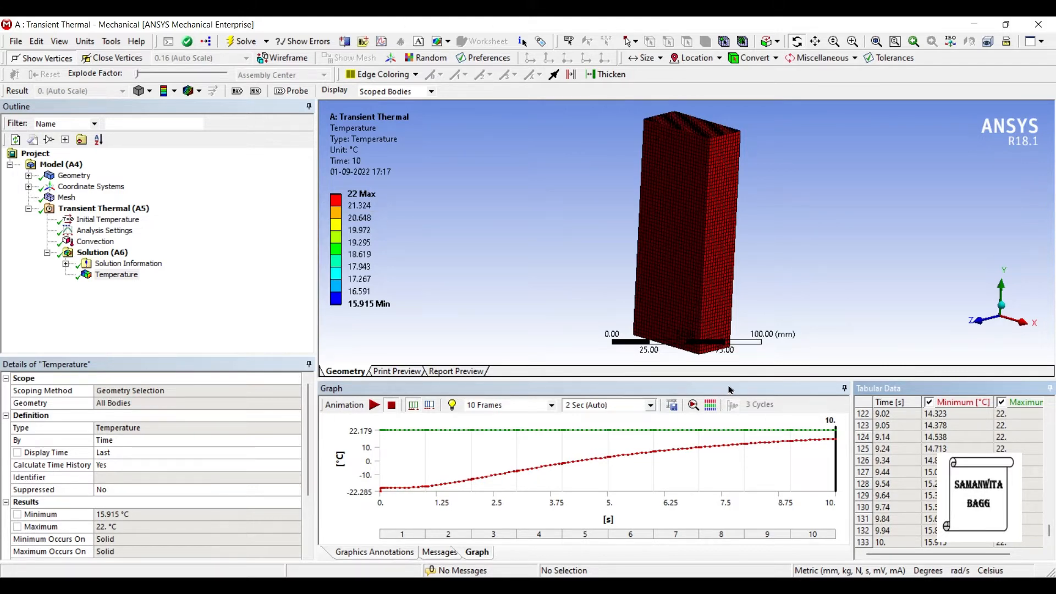
pyautogui.moveTo(784, 438)
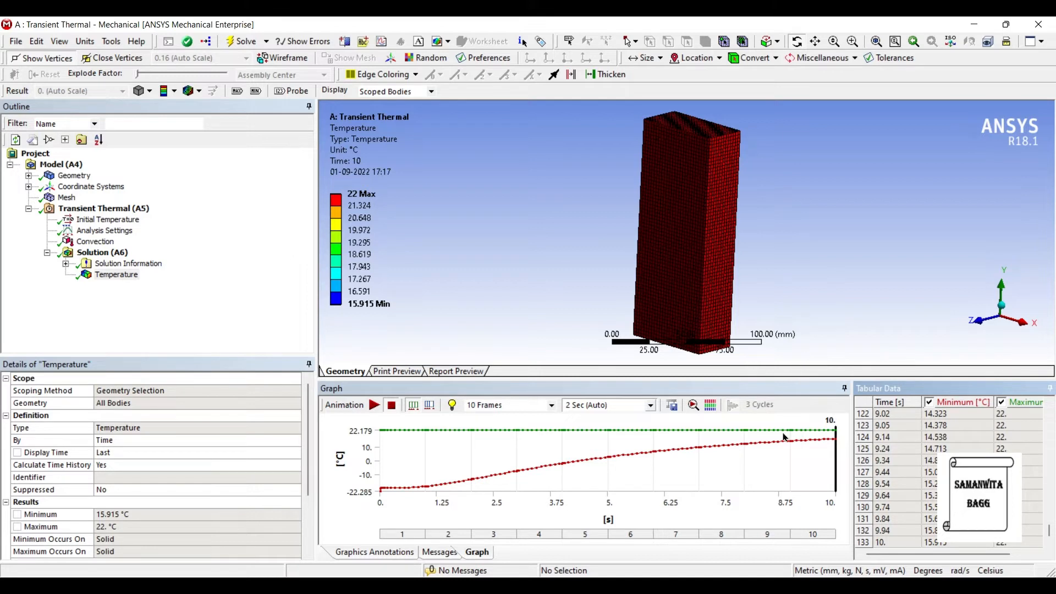
pyautogui.moveTo(725, 413)
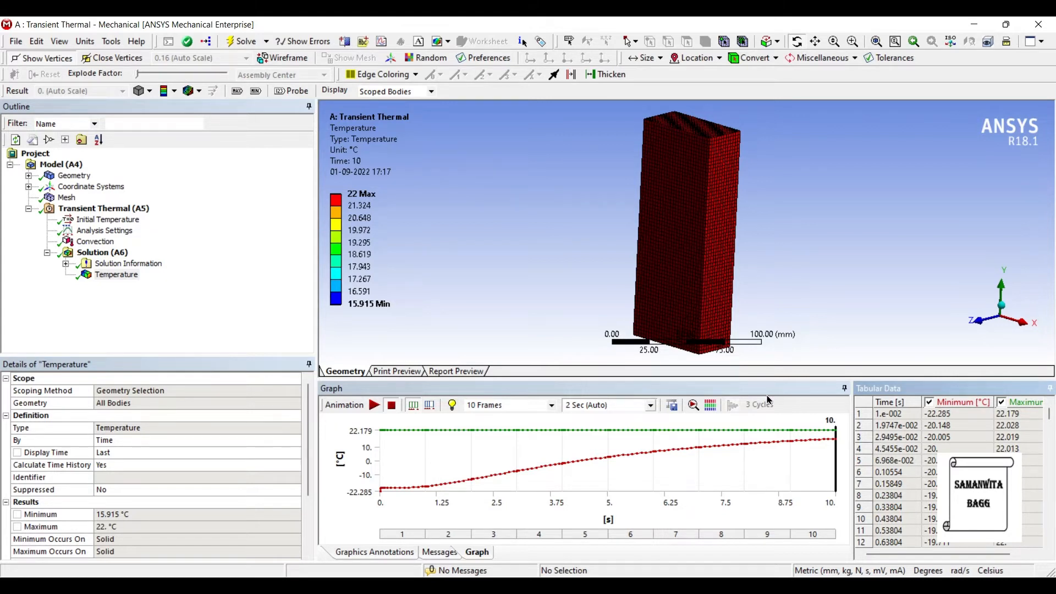
pyautogui.moveTo(282, 365)
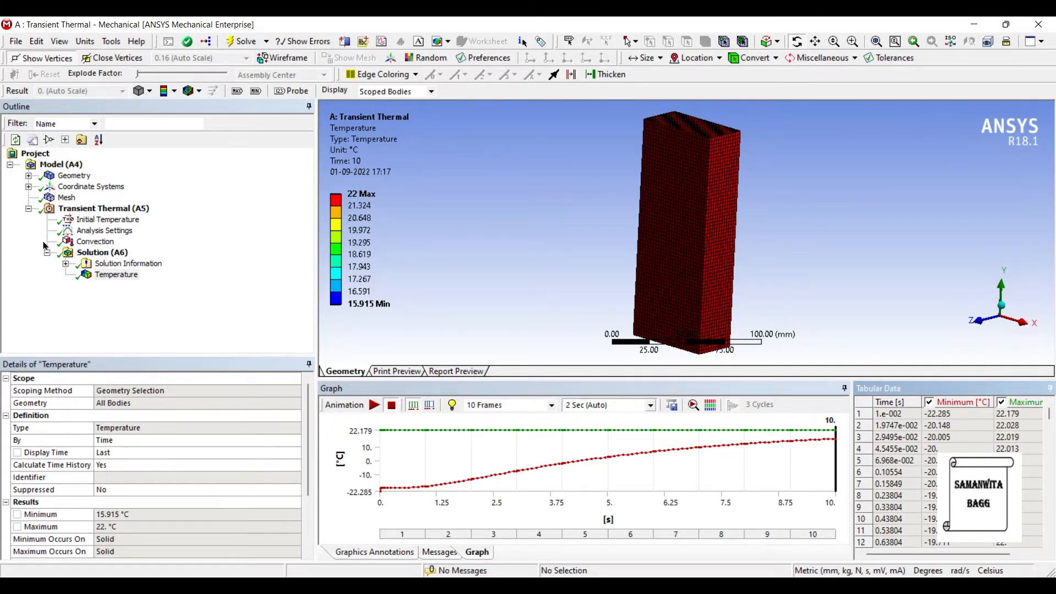
pyautogui.rightClick(102, 252)
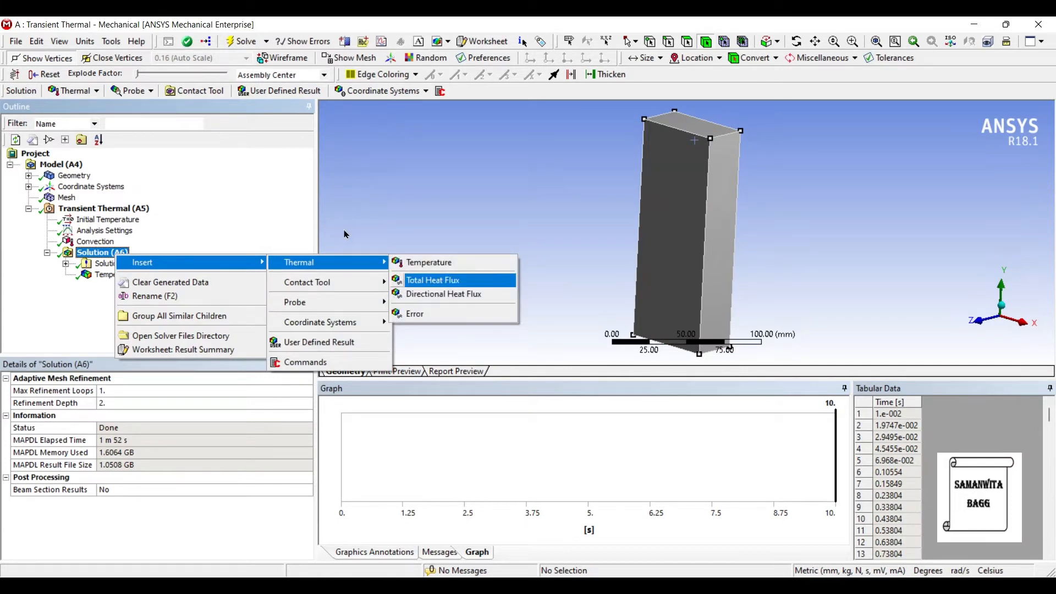
# Insert Total Heat Flux and Directional Heat Flux results, then view Directional Heat Flux details.
pyautogui.click(432, 280)
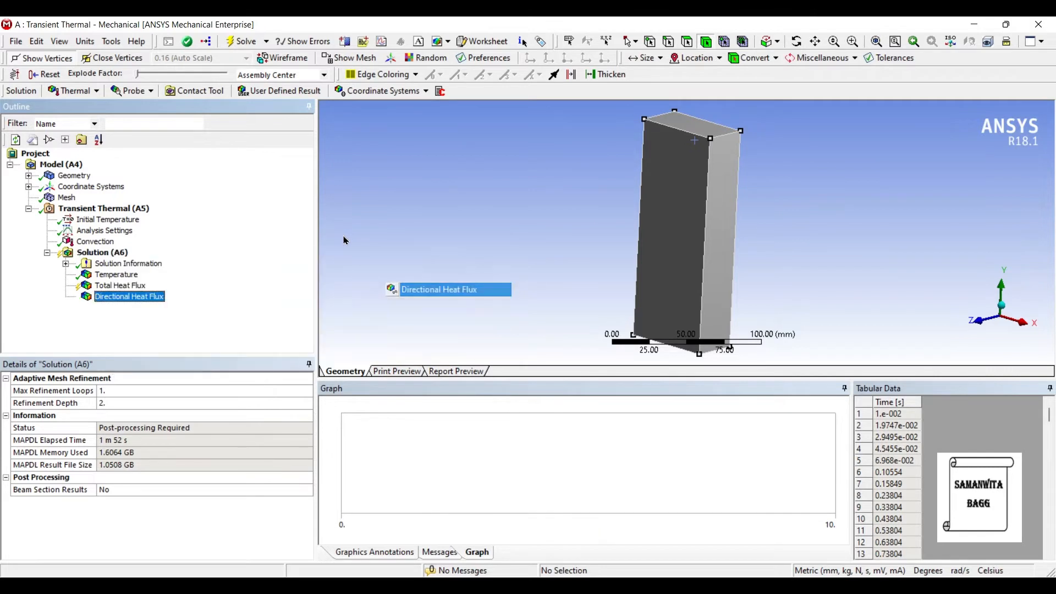
pyautogui.click(129, 297)
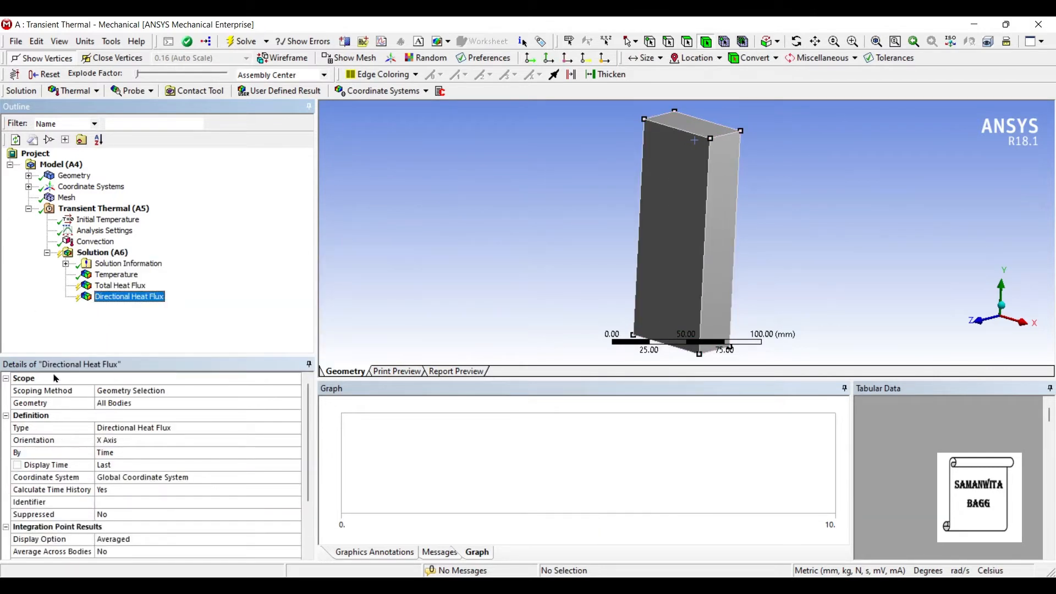
pyautogui.moveTo(682, 284)
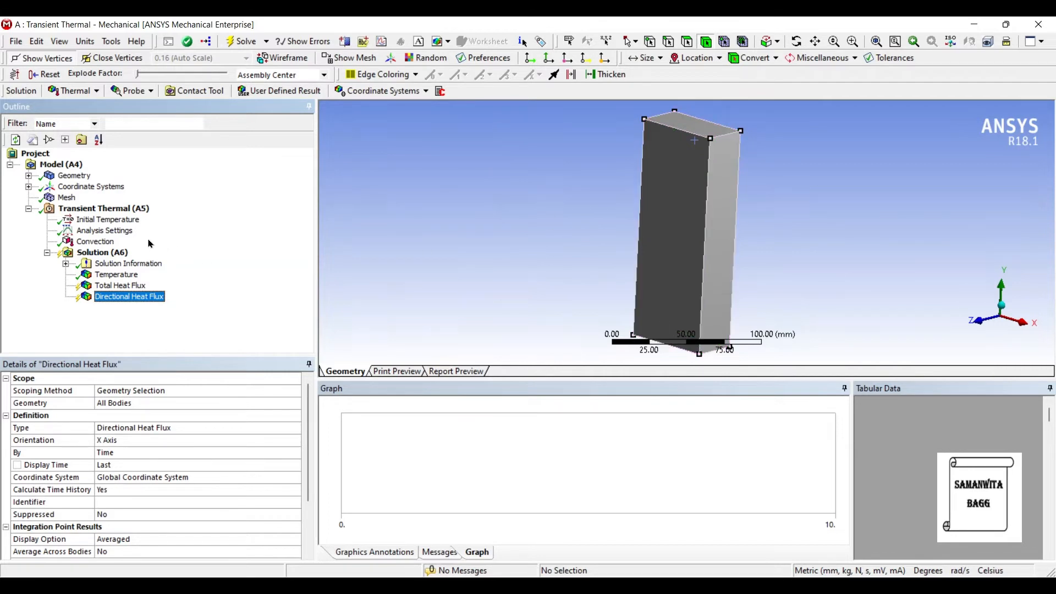
pyautogui.moveTo(106, 244)
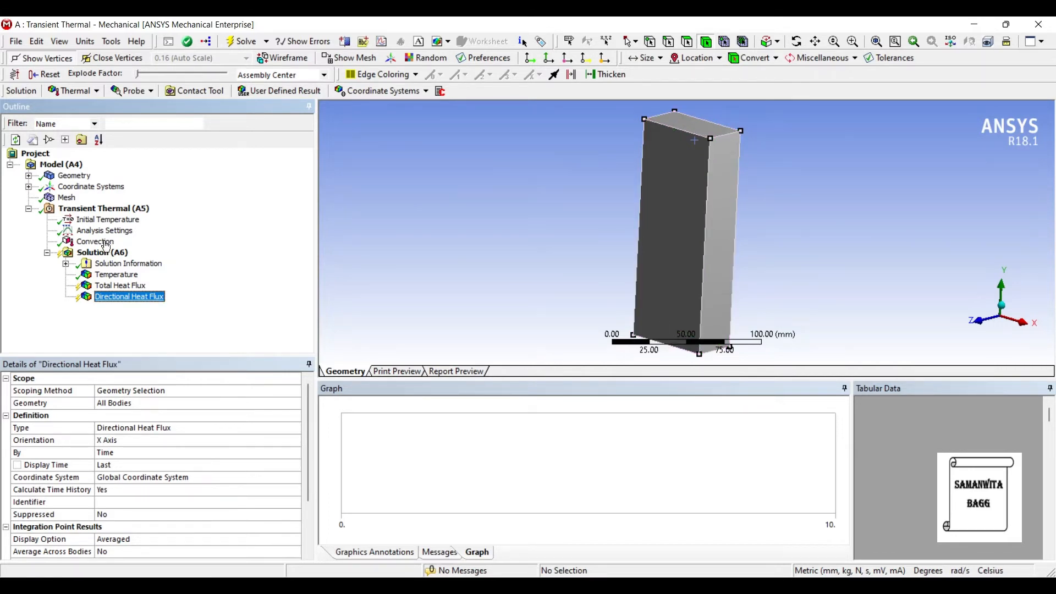
pyautogui.moveTo(610, 171)
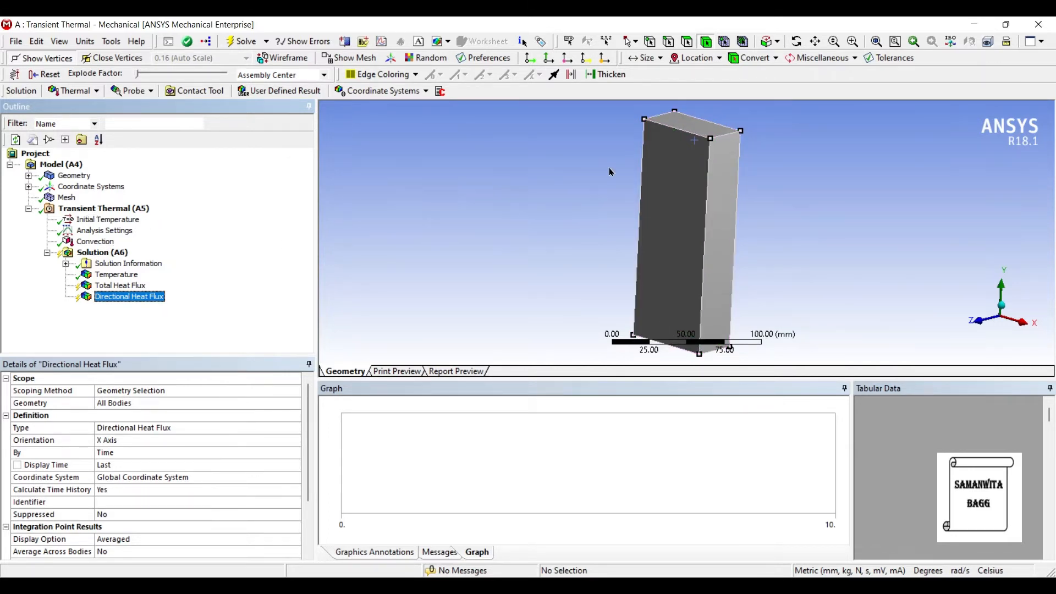
pyautogui.moveTo(385, 213)
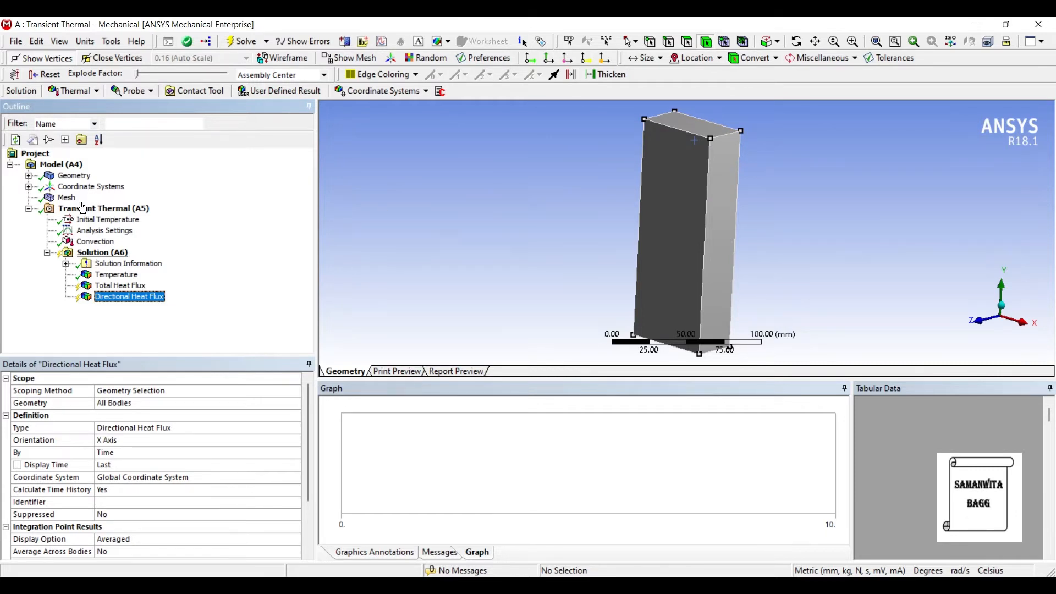
pyautogui.click(95, 242)
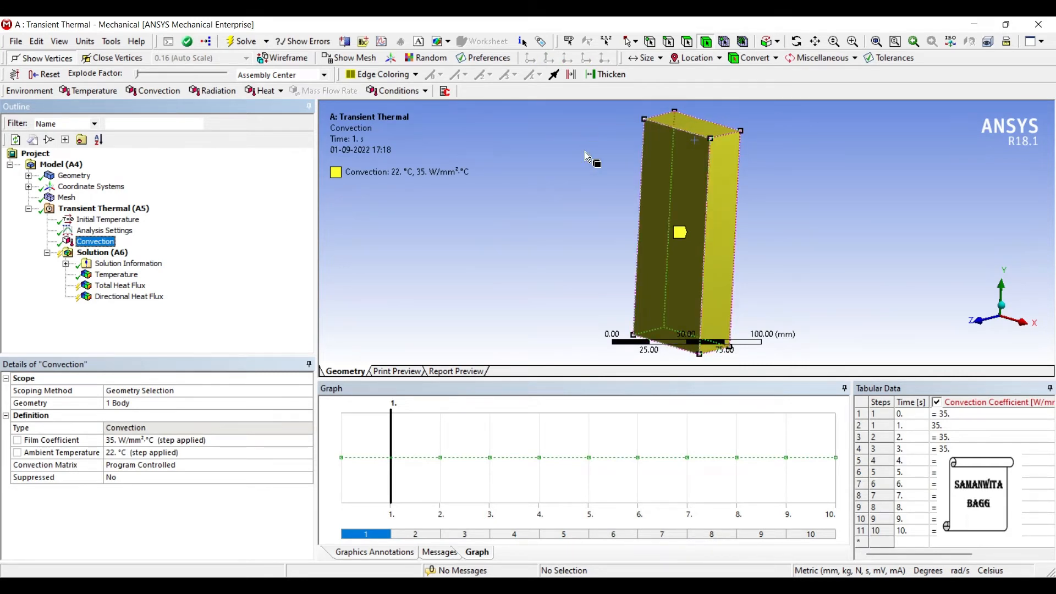
pyautogui.moveTo(557, 192)
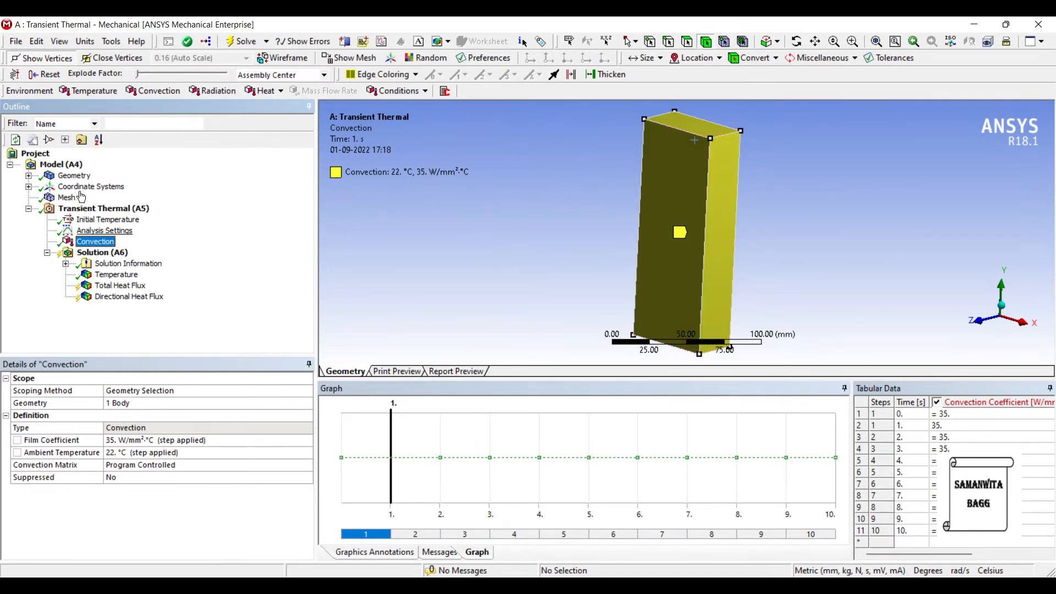
# Review Analysis Settings: 10 steps with 0.01–0.1 s time-step limits.
pyautogui.click(105, 231)
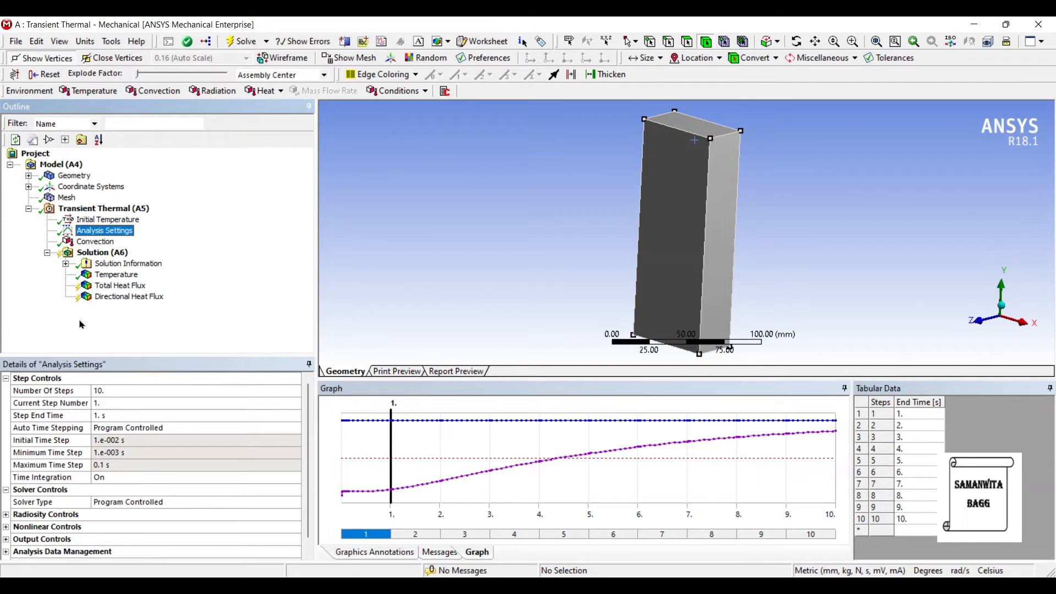
pyautogui.moveTo(730, 338)
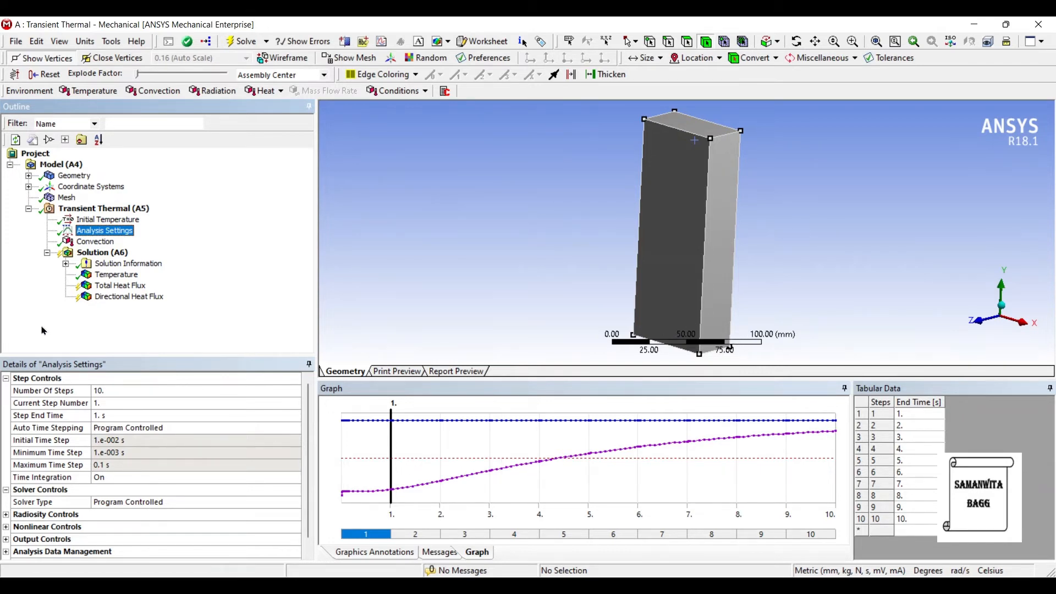
pyautogui.moveTo(750, 341)
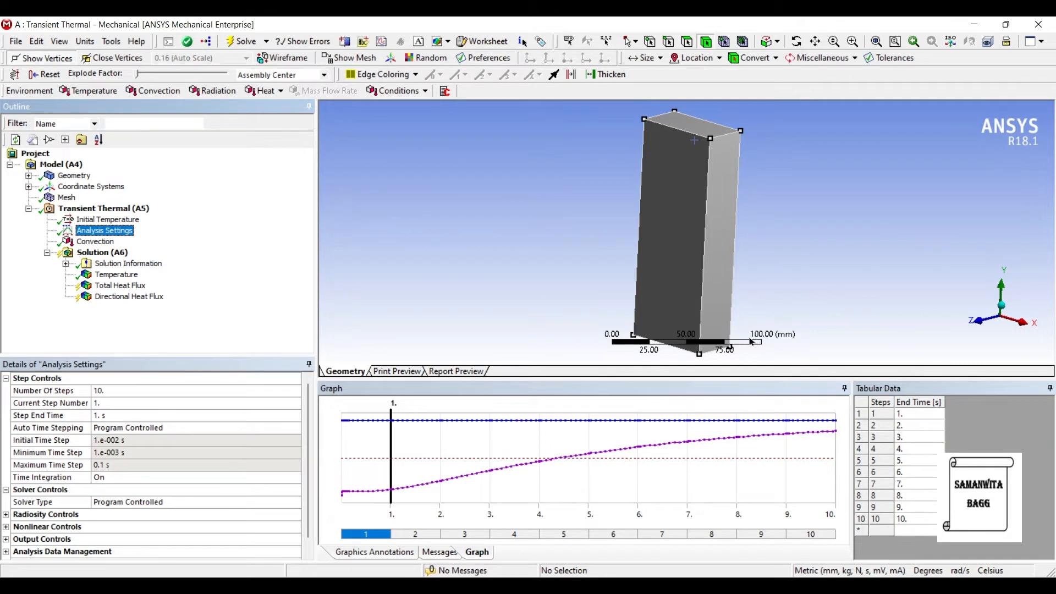
pyautogui.moveTo(736, 426)
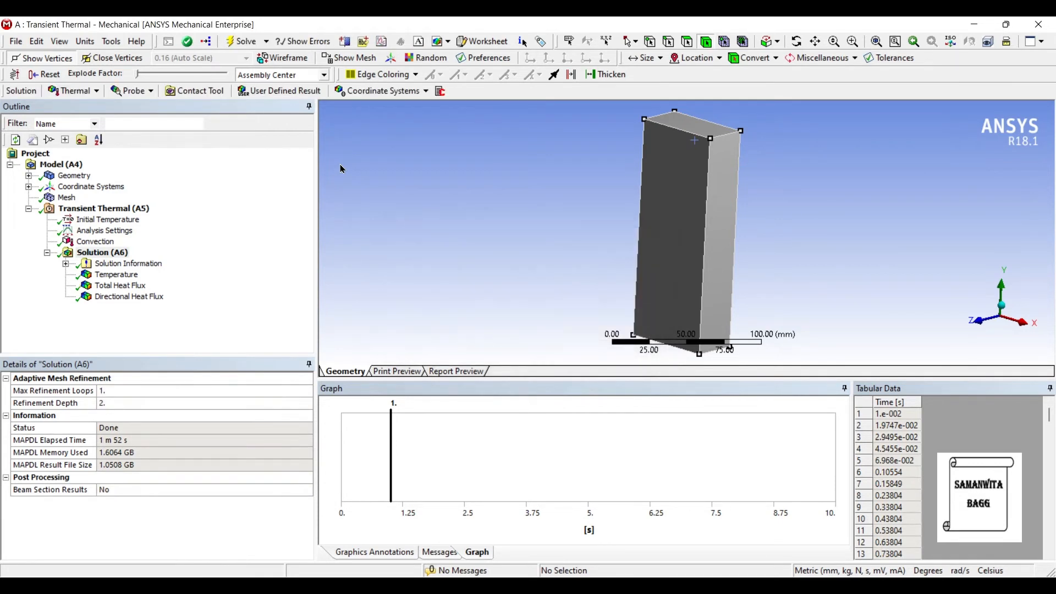
pyautogui.moveTo(191, 221)
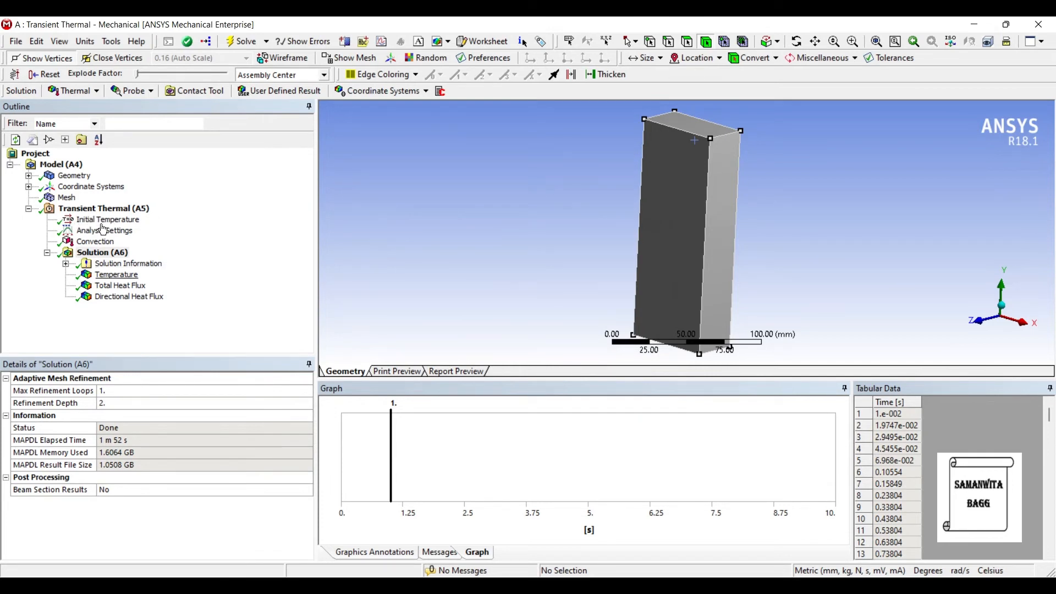
# Display the Total Heat Flux contour, peaking at 0.038763 W/mm² at 10 s.
pyautogui.click(119, 285)
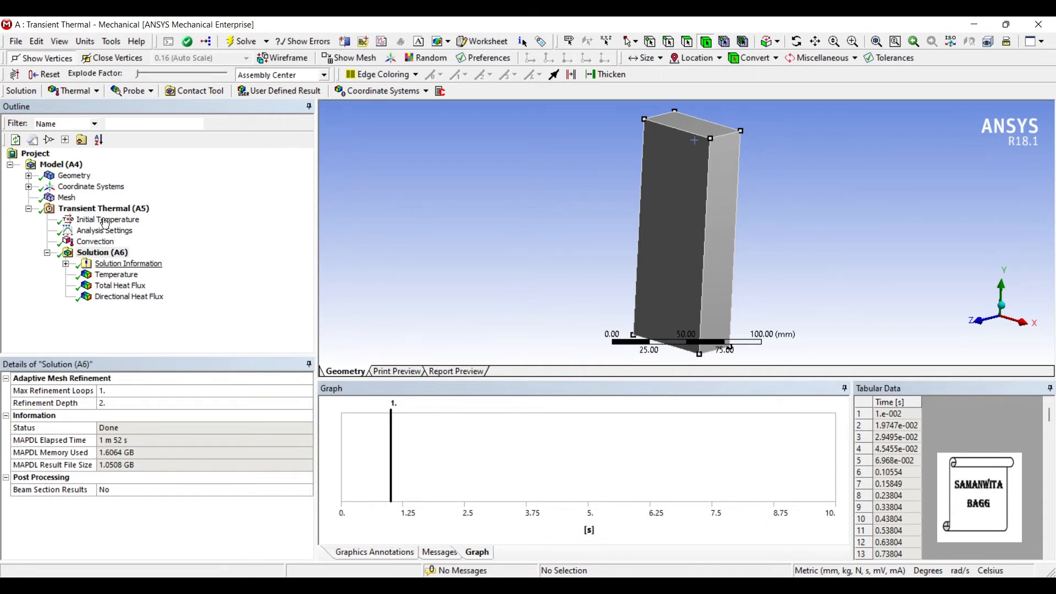
pyautogui.moveTo(352, 230)
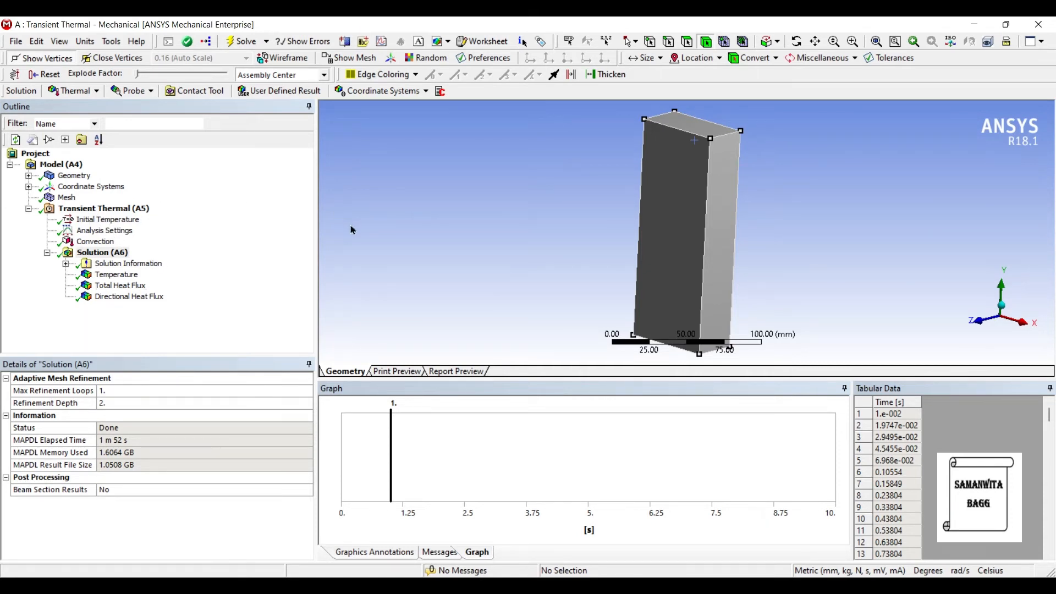
pyautogui.click(120, 285)
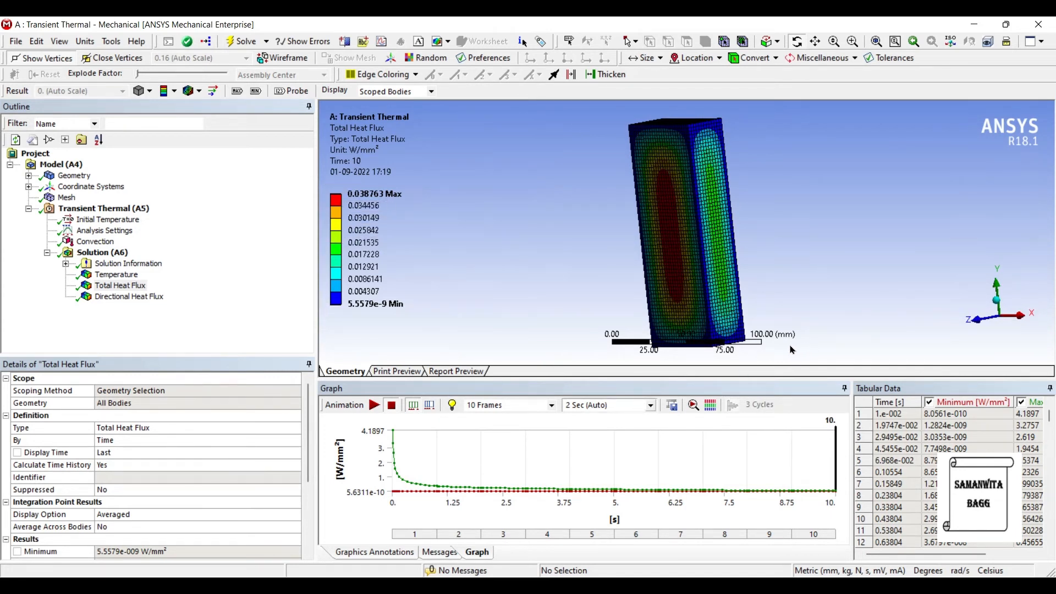
pyautogui.scroll(-3)
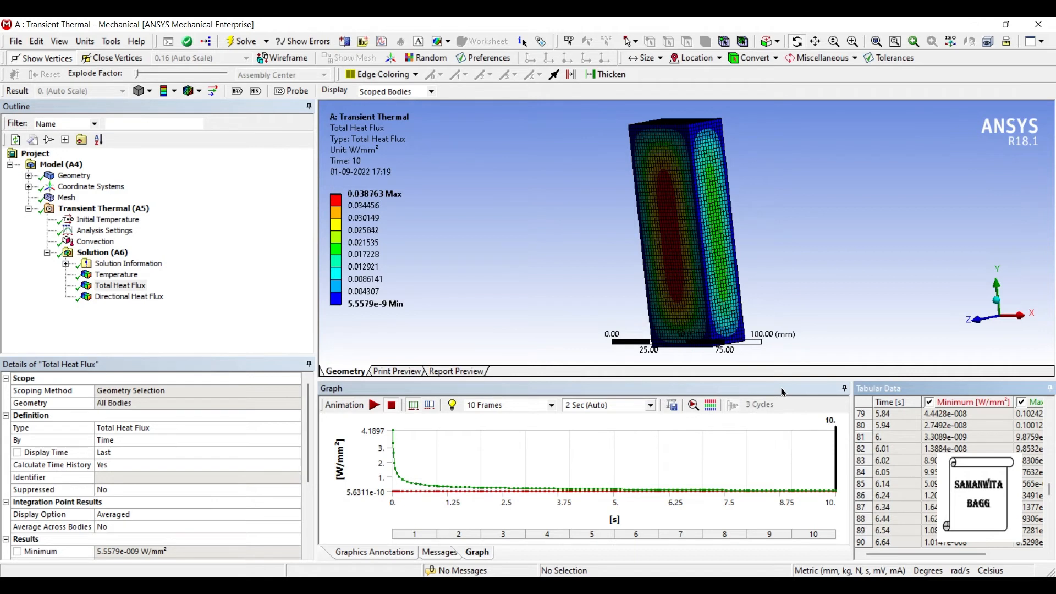
pyautogui.moveTo(310, 350)
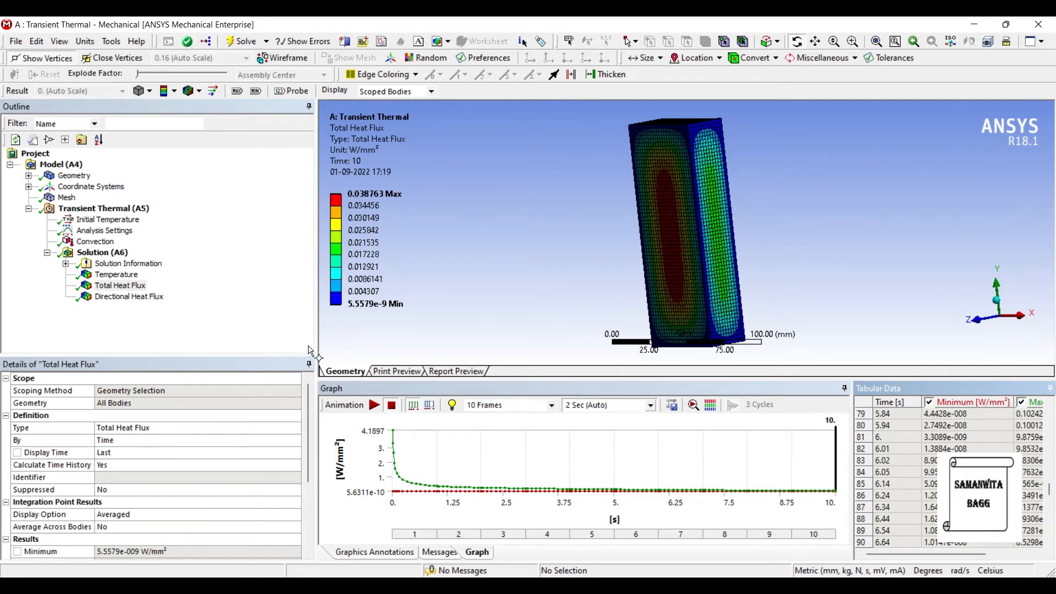
pyautogui.moveTo(430, 401)
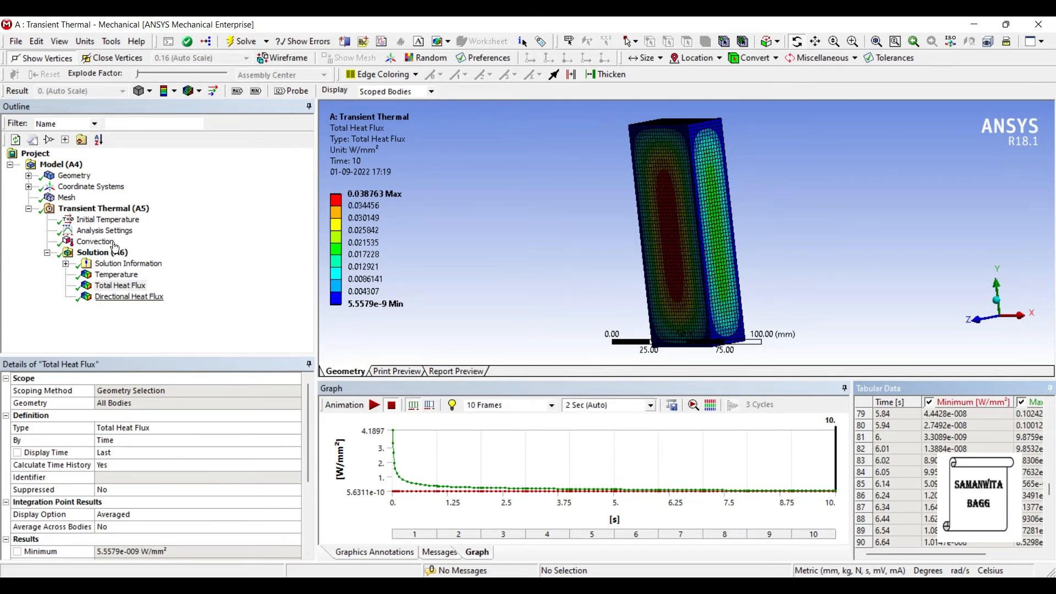
# Show the X-axis Directional Heat Flux contour (±0.019834 W/mm²) and rotate the block.
pyautogui.click(129, 297)
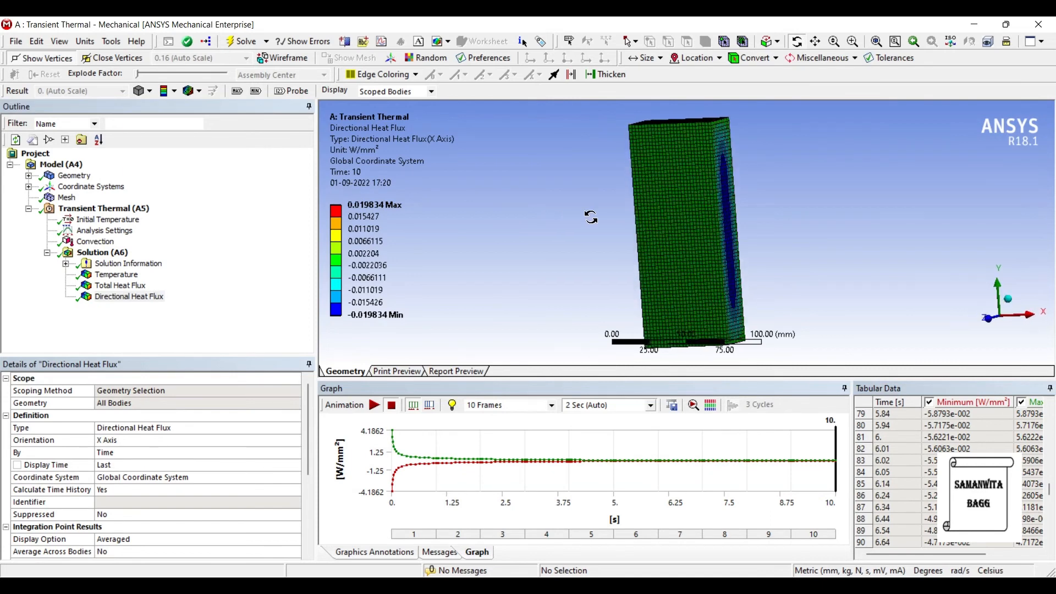
pyautogui.moveTo(591, 217); pyautogui.dragTo(609, 263)
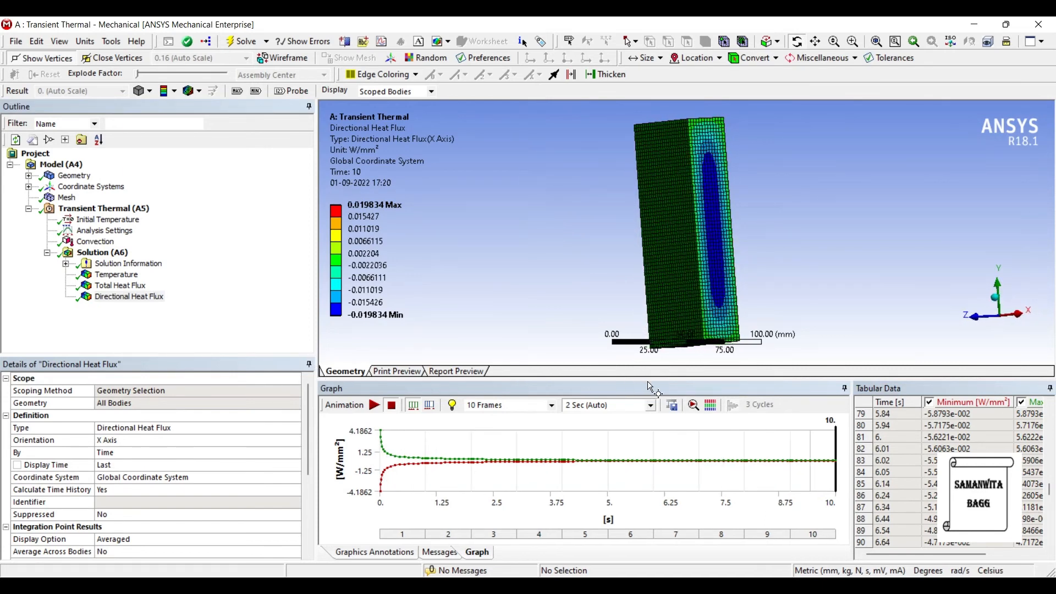
pyautogui.moveTo(306, 382)
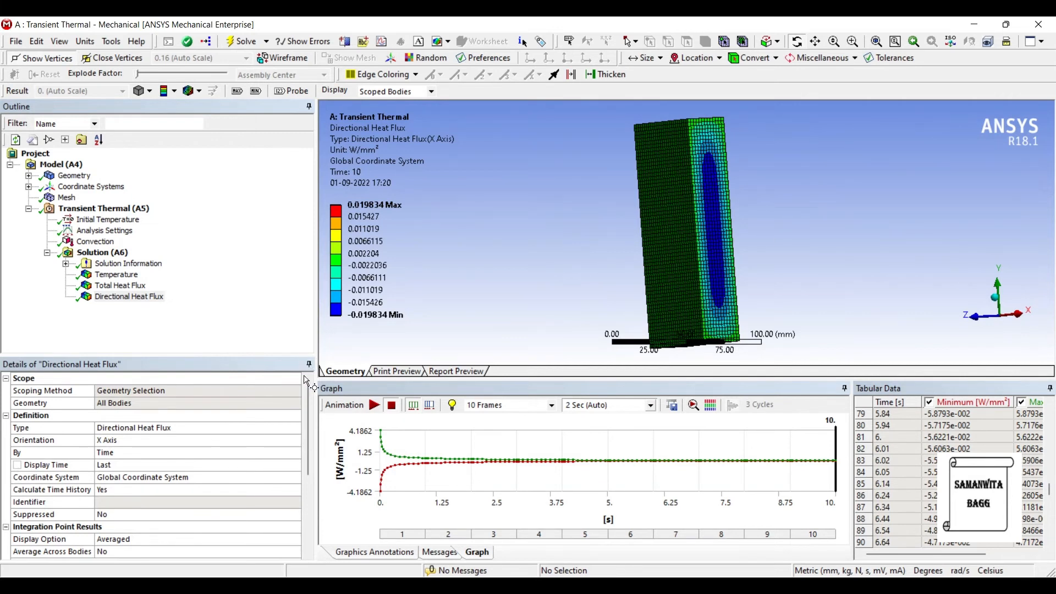
pyautogui.moveTo(826, 362)
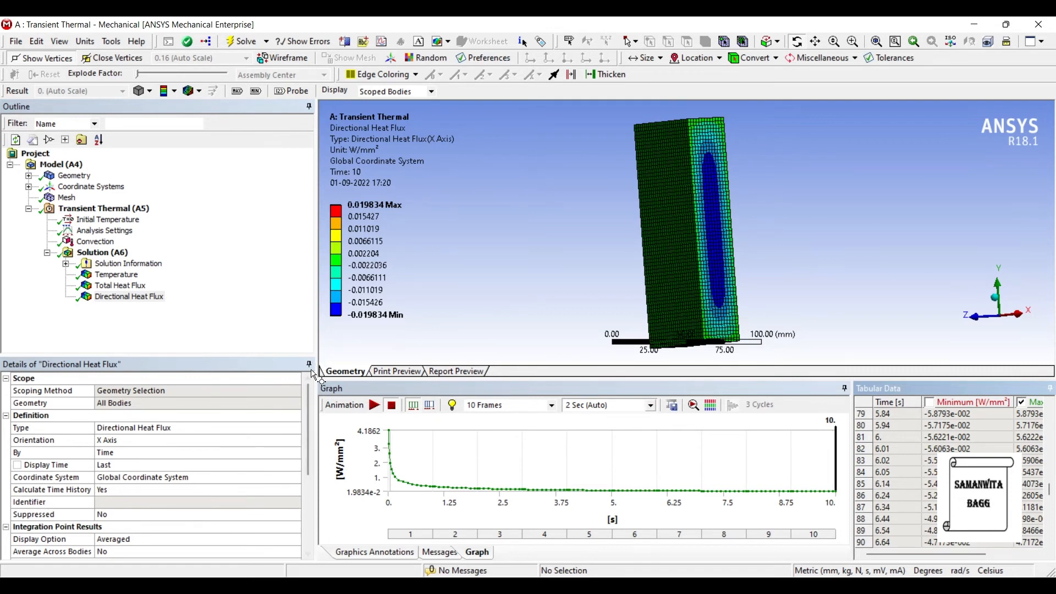
pyautogui.moveTo(749, 335)
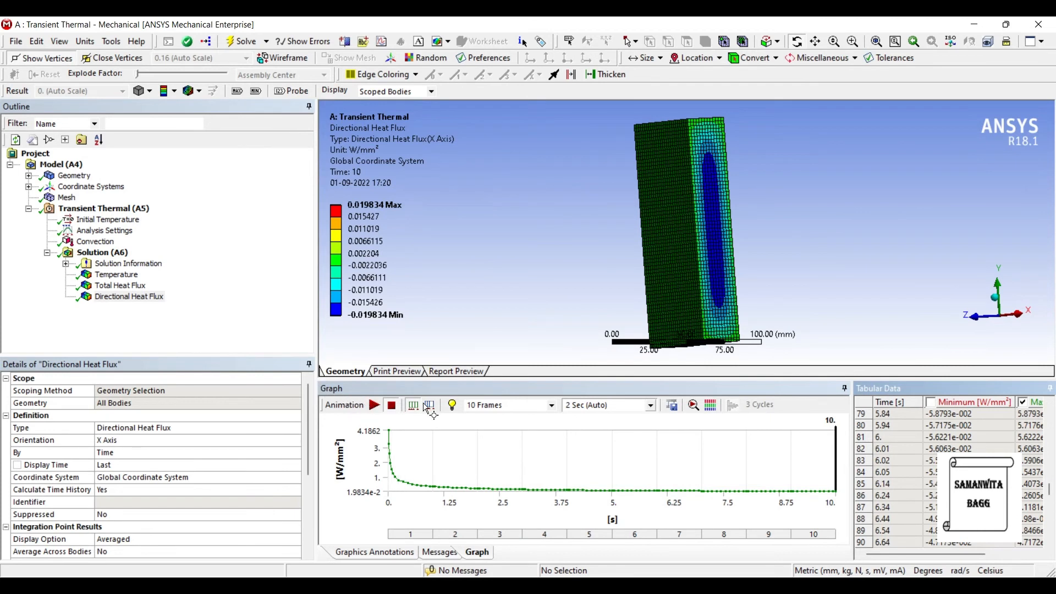
pyautogui.moveTo(214, 300)
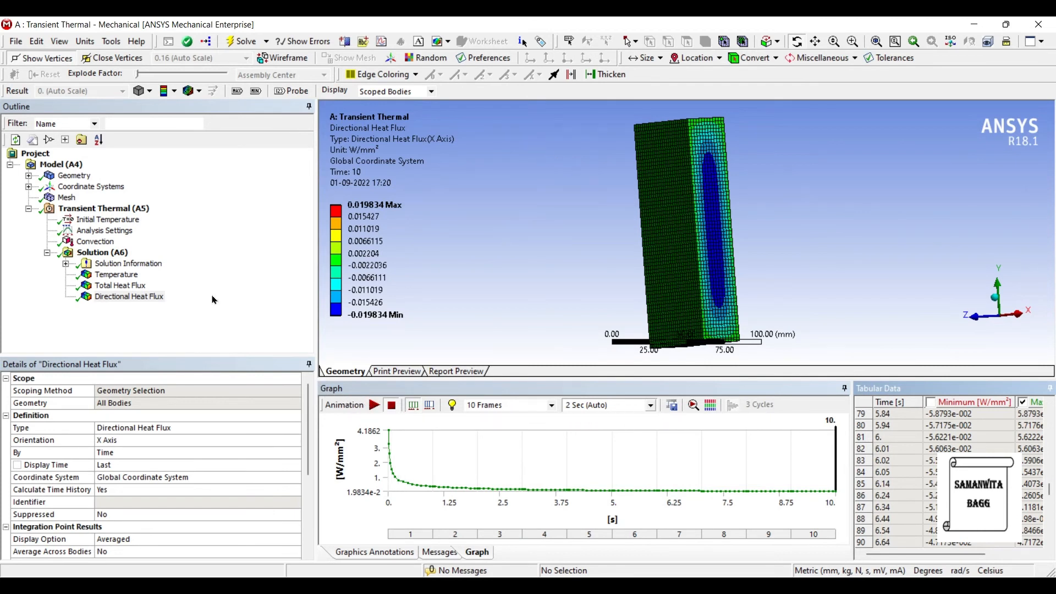
# Insert a second Directional Heat Flux result under Solution for the Z axis.
pyautogui.rightClick(102, 252)
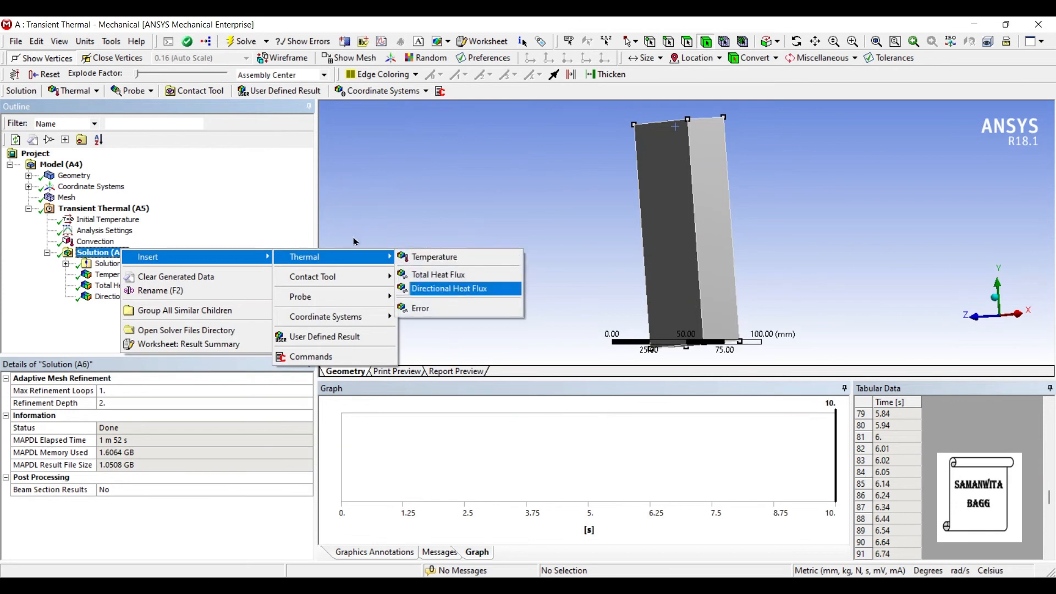
pyautogui.click(449, 288)
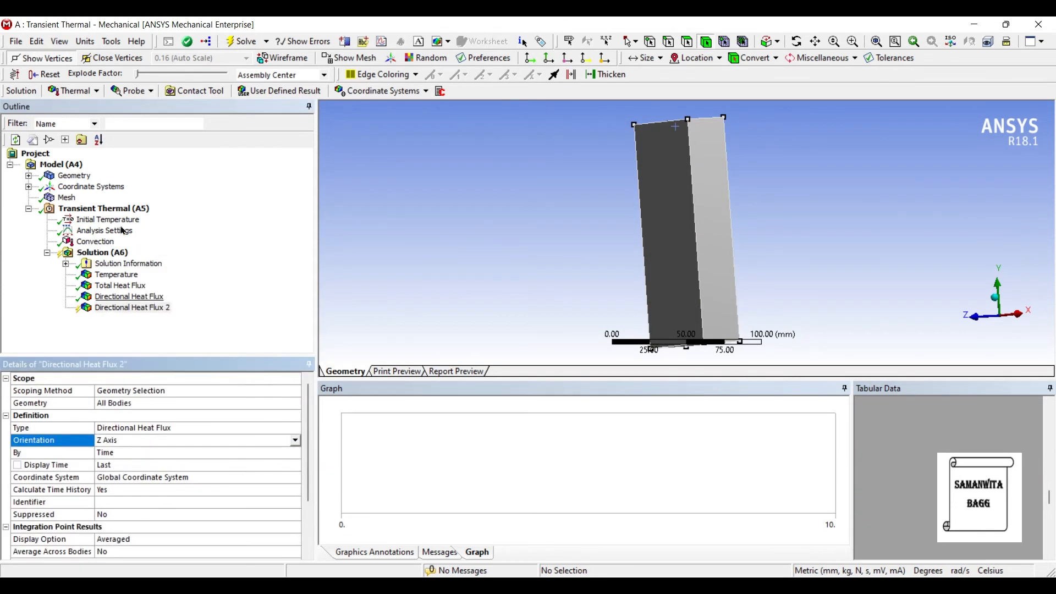
pyautogui.click(102, 253)
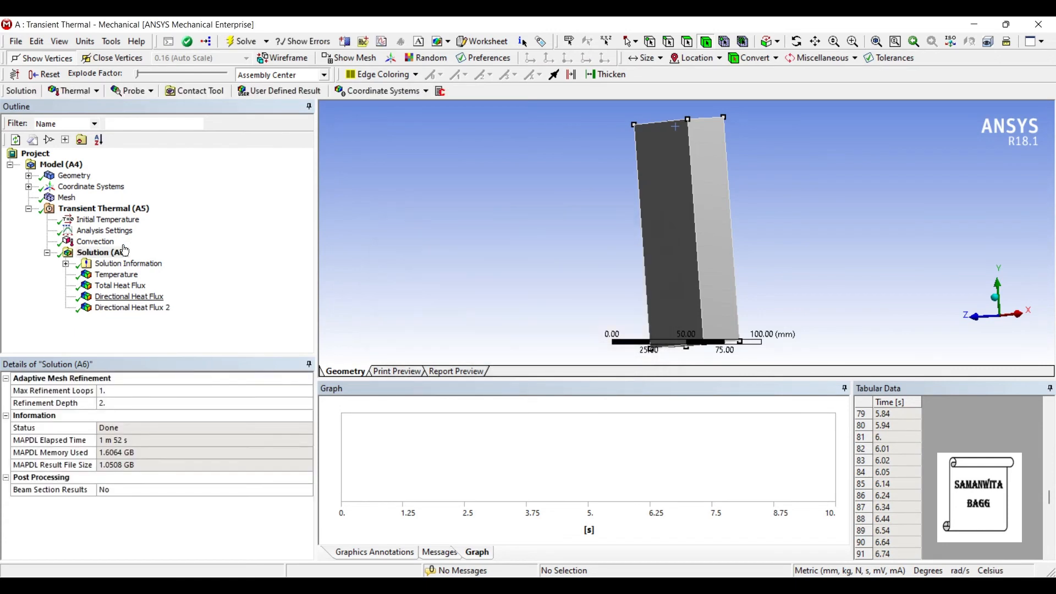
# Show the evaluated Z-axis Directional Heat Flux 2 contour, ranging ±0.038763 W/mm².
pyautogui.click(132, 307)
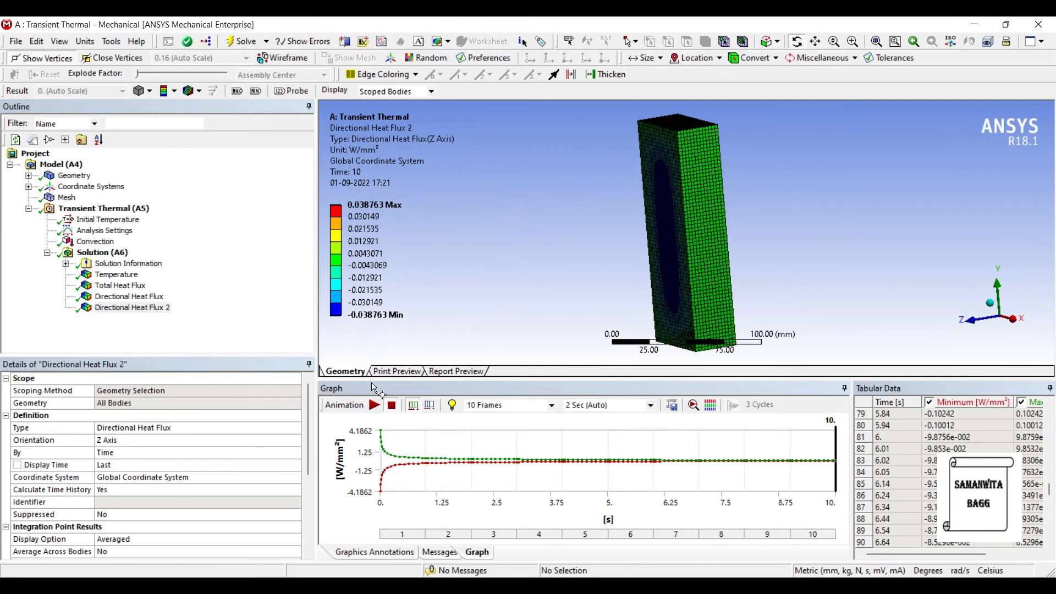
pyautogui.moveTo(314, 335)
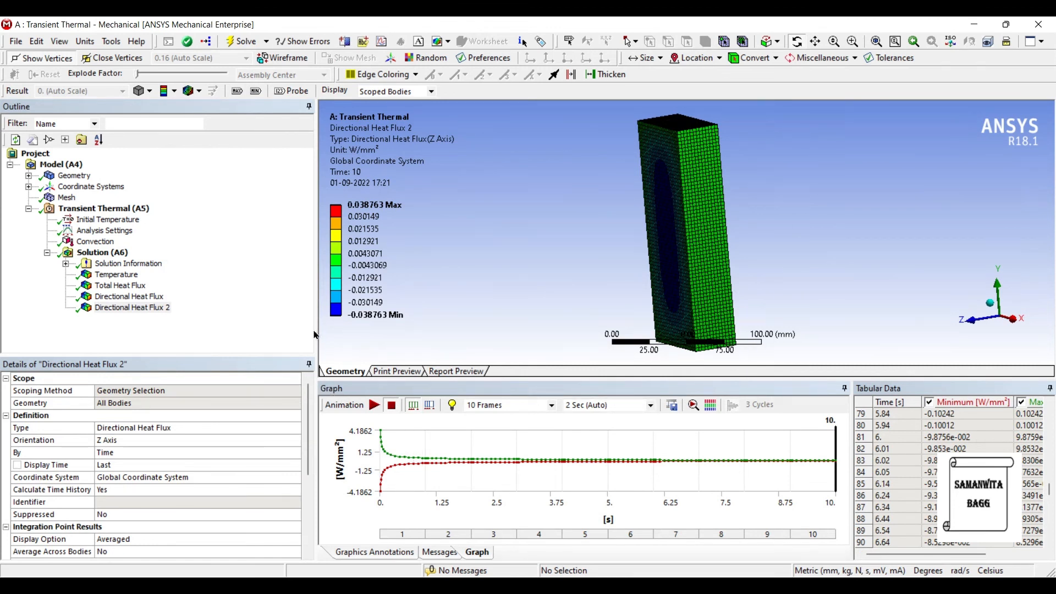
pyautogui.moveTo(753, 332)
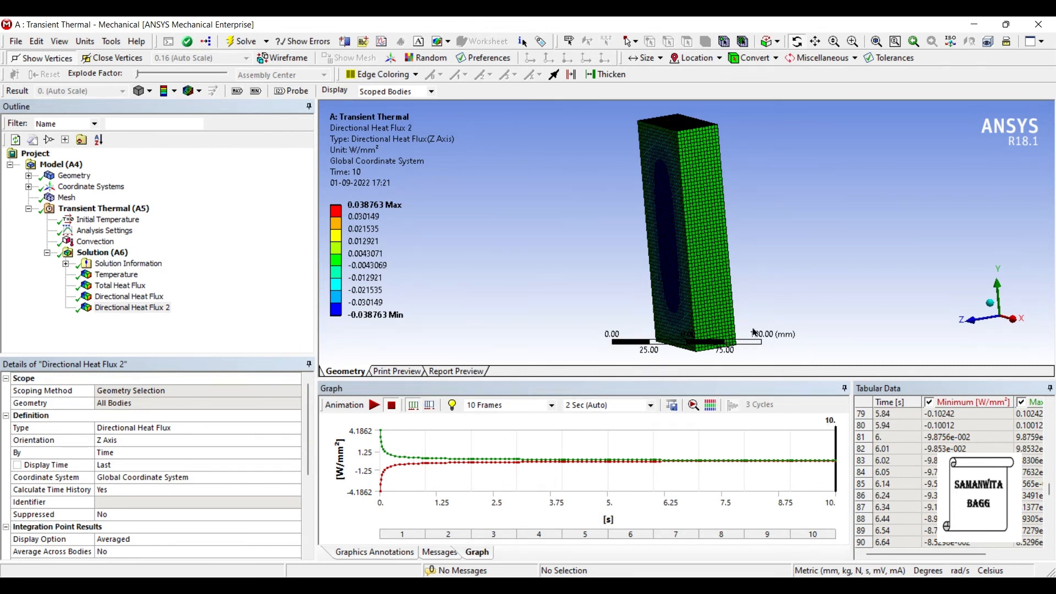